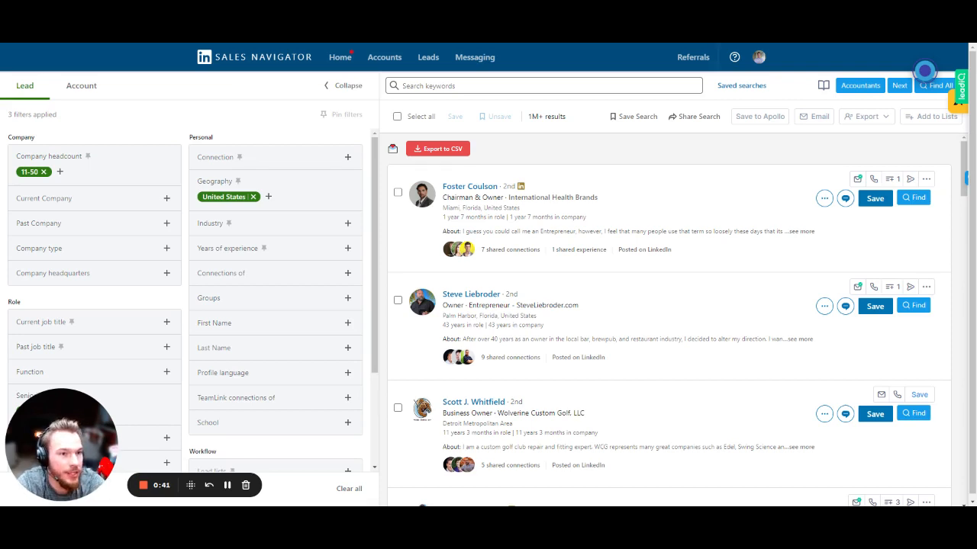
{"action": "mouse_move", "coordinate": [745, 348]}
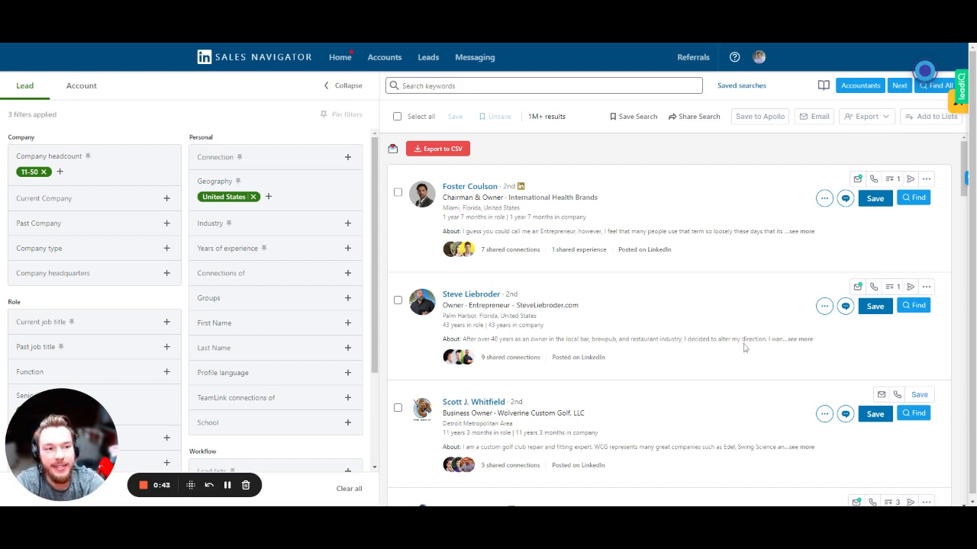
{"action": "mouse_move", "coordinate": [895, 311]}
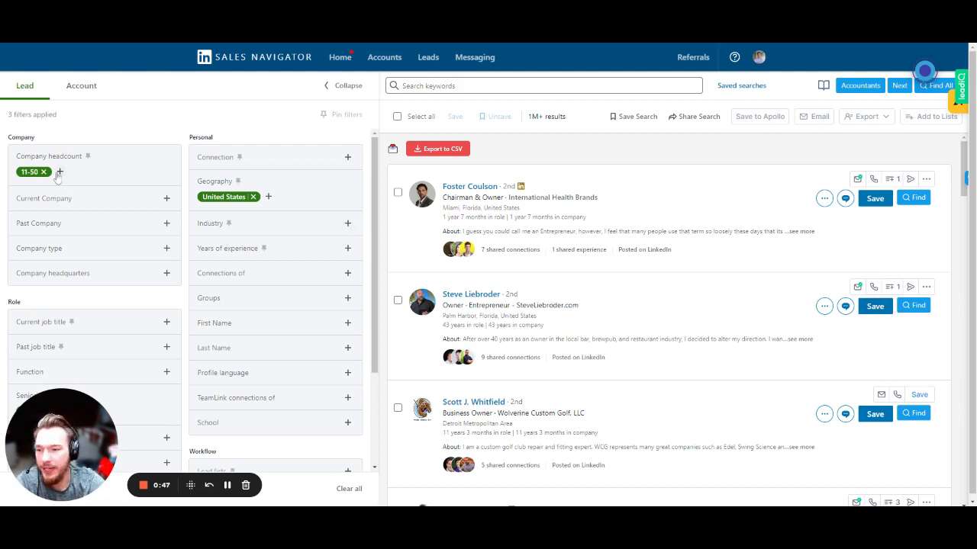
Step: Scroll across the extension's preview table of lead names, companies, titles and profile links
{"action": "scroll", "scroll_direction": "down", "scroll_amount": 3}
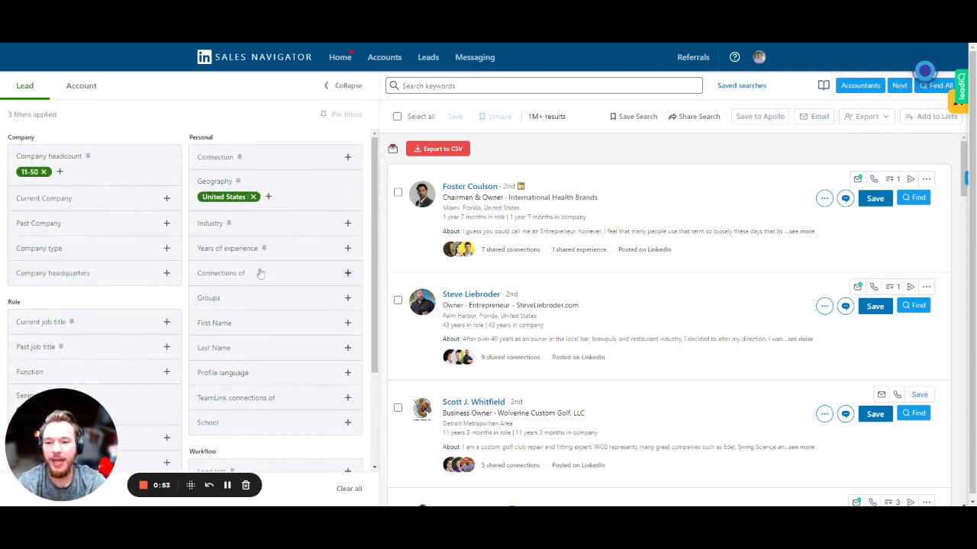
{"action": "mouse_move", "coordinate": [214, 223]}
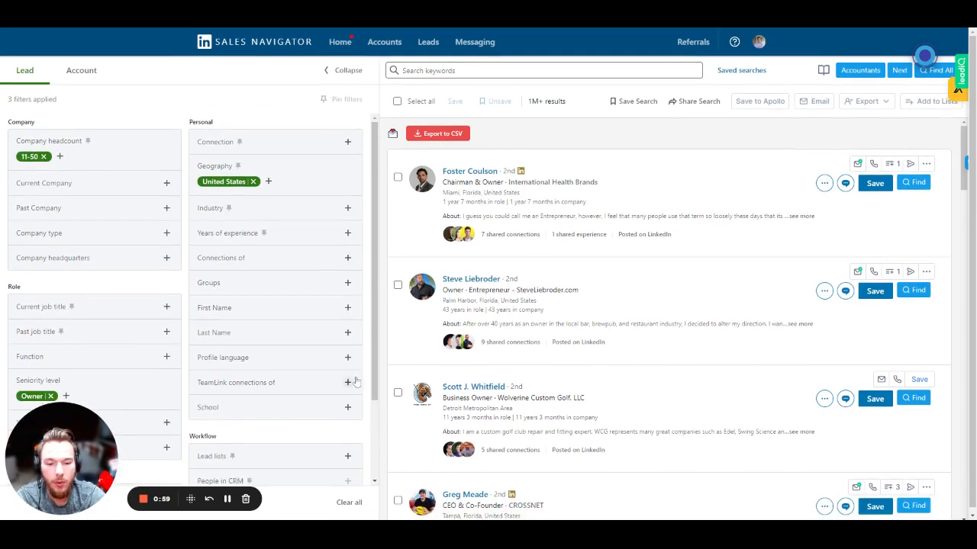
{"action": "mouse_move", "coordinate": [756, 34]}
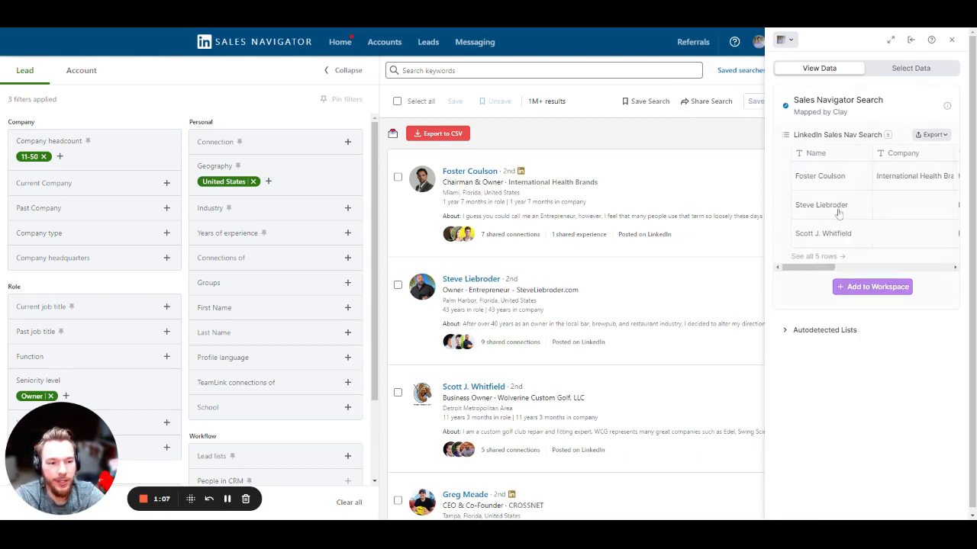
{"action": "scroll", "scroll_direction": "right", "scroll_amount": 3}
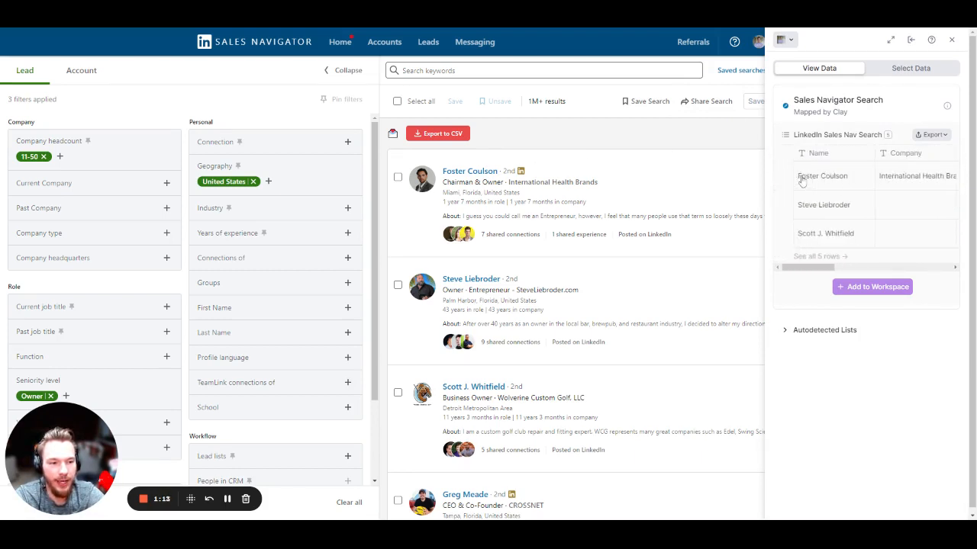
{"action": "scroll", "scroll_direction": "right", "scroll_amount": 3}
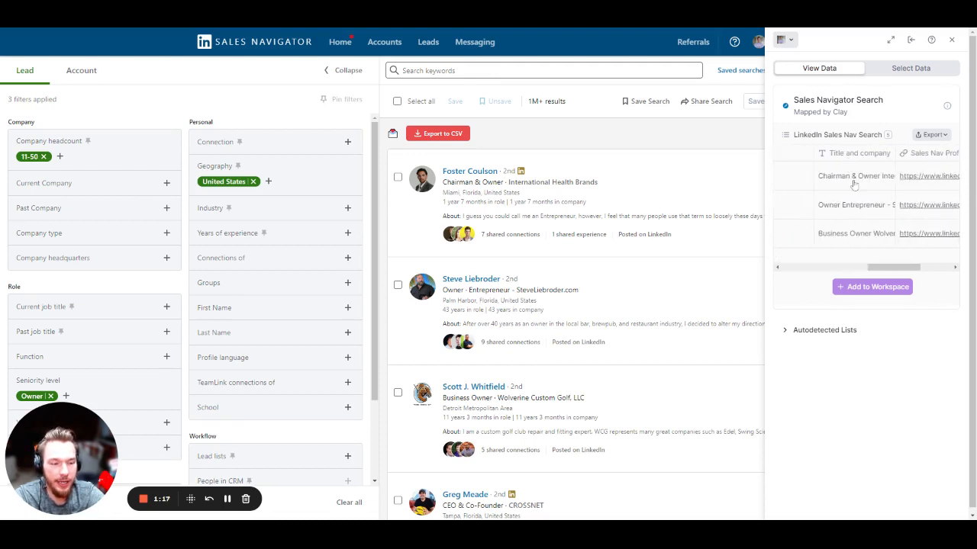
{"action": "scroll", "scroll_direction": "right", "scroll_amount": 3}
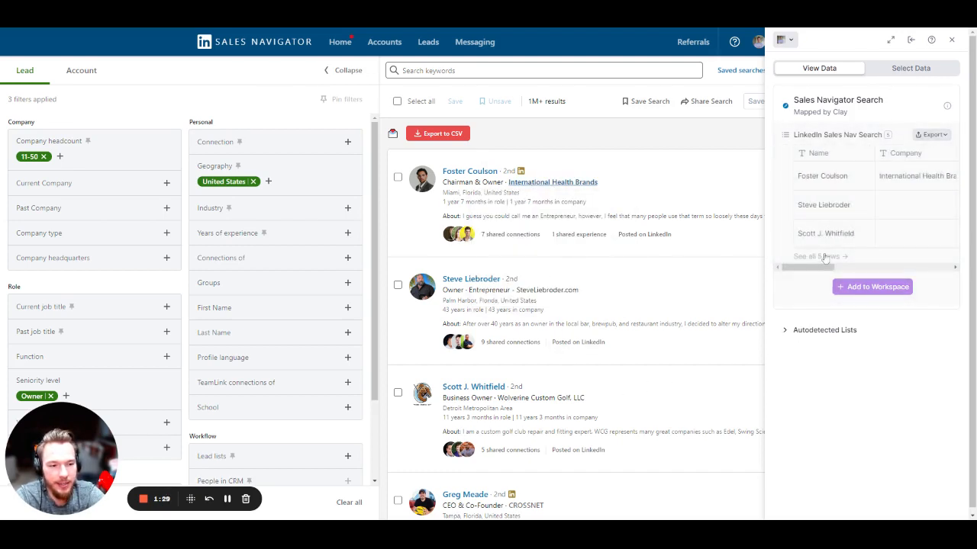
Step: Scroll through the first page of Sales Navigator lead results so the extension captures them
{"action": "scroll", "scroll_direction": "down", "scroll_amount": 3}
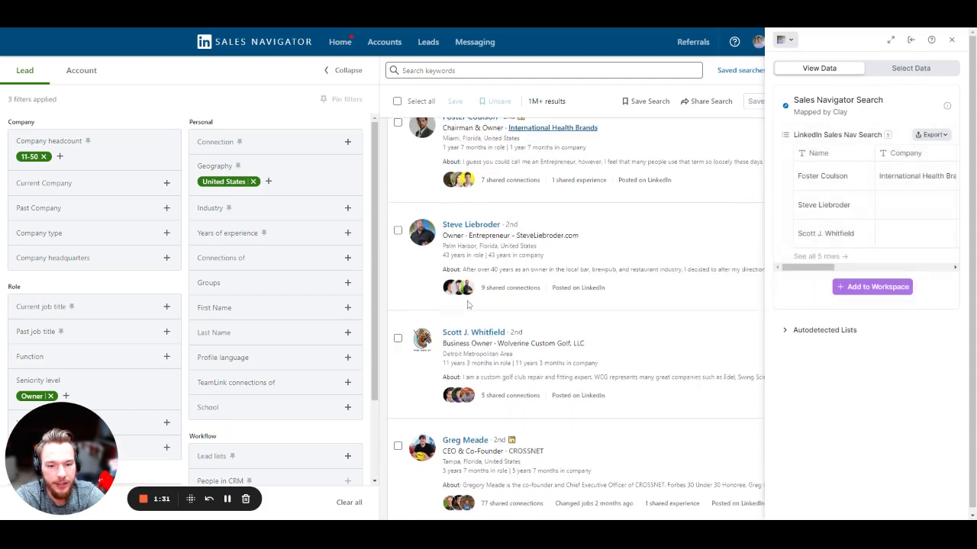
{"action": "scroll", "scroll_direction": "down", "scroll_amount": 3}
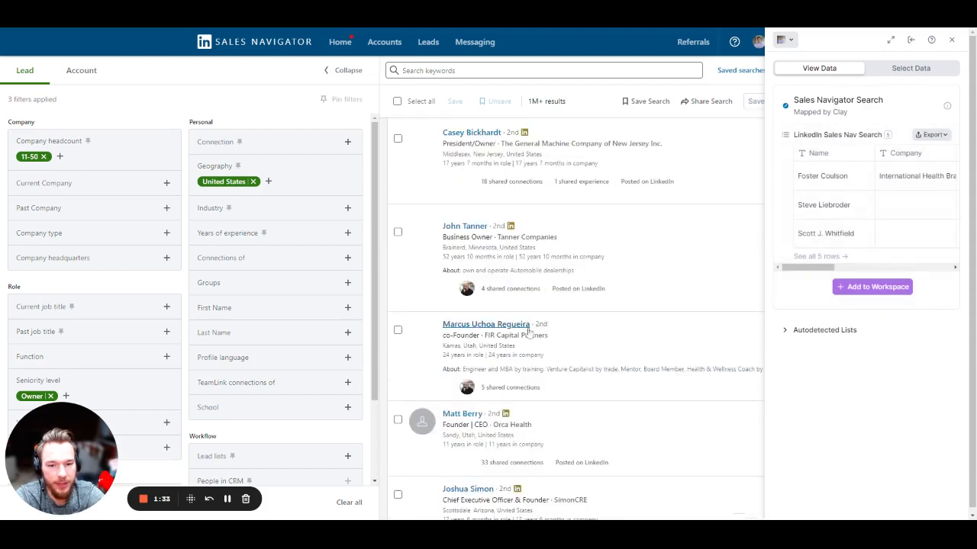
{"action": "scroll", "scroll_direction": "down", "scroll_amount": 3}
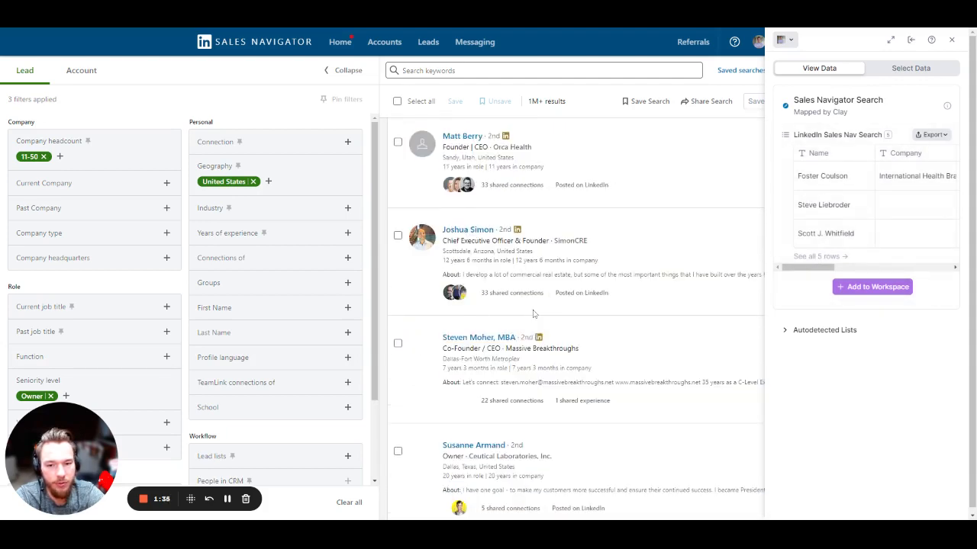
{"action": "scroll", "scroll_direction": "down", "scroll_amount": 3}
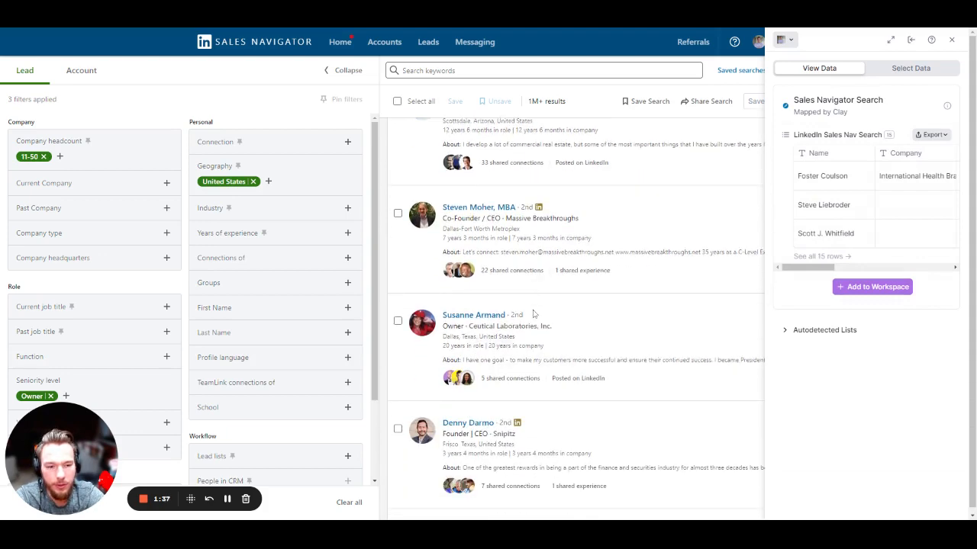
{"action": "scroll", "scroll_direction": "down", "scroll_amount": 3}
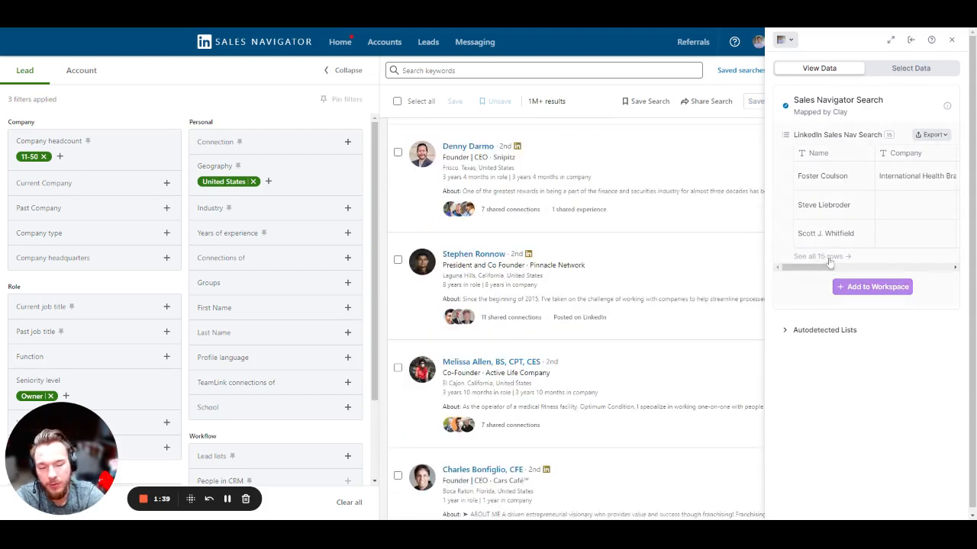
{"action": "scroll", "scroll_direction": "down", "scroll_amount": 3}
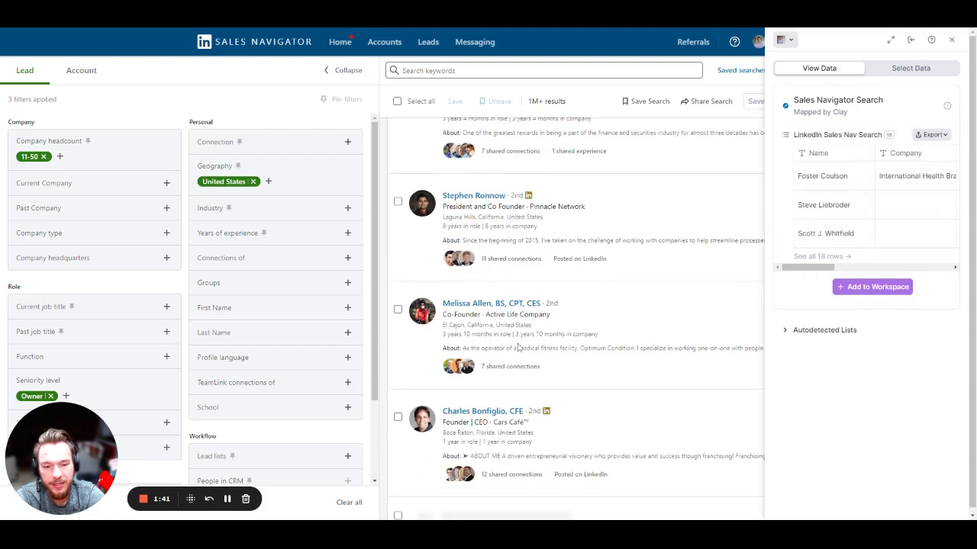
{"action": "scroll", "scroll_direction": "down", "scroll_amount": 3}
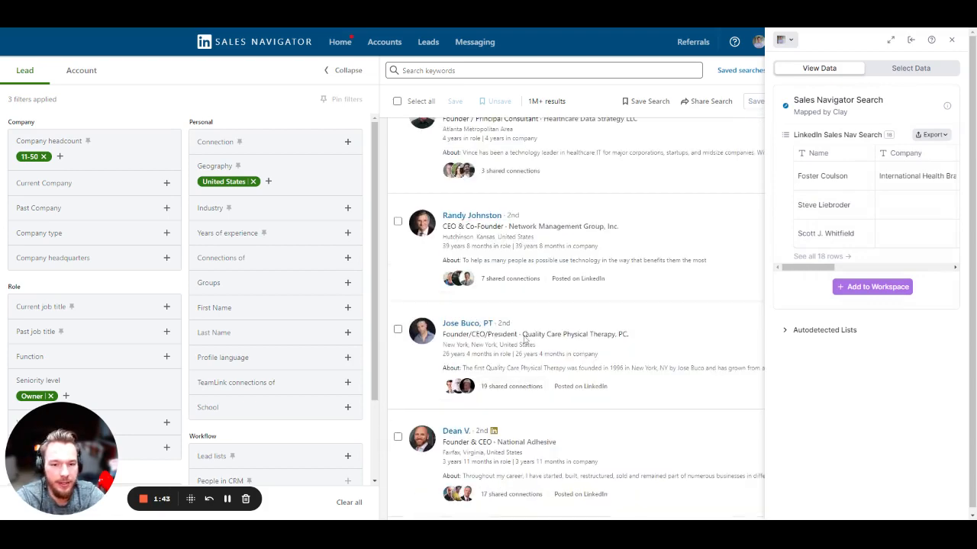
{"action": "scroll", "scroll_direction": "down", "scroll_amount": 3}
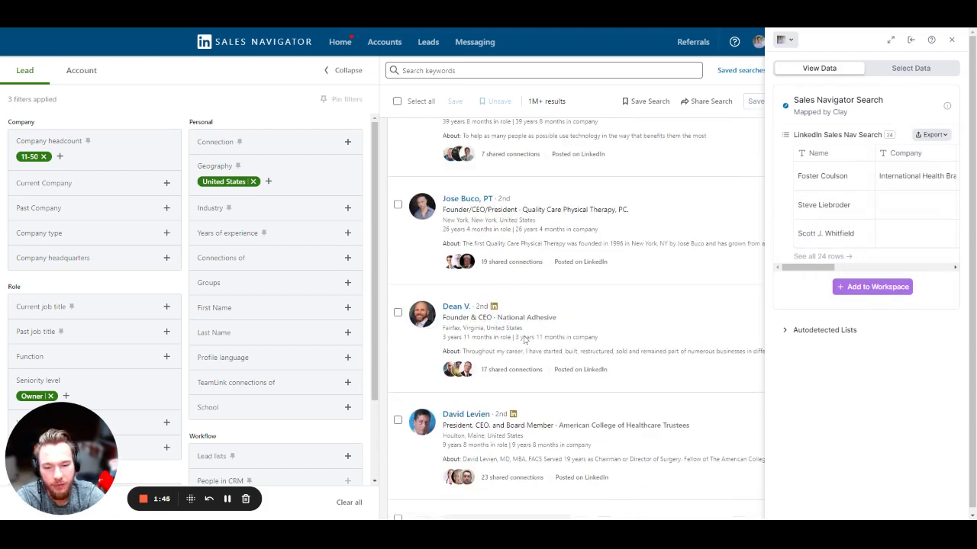
{"action": "scroll", "scroll_direction": "down", "scroll_amount": 3}
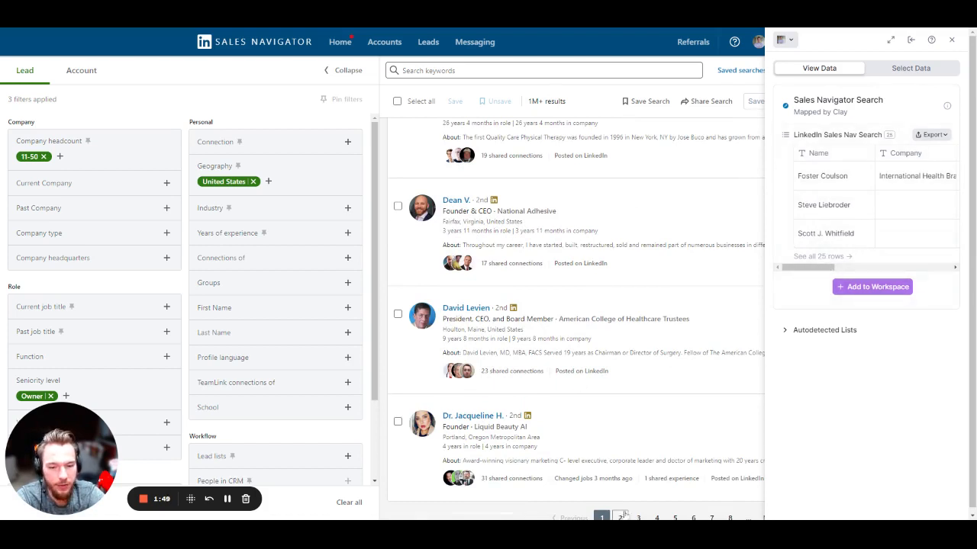
Step: Load the next results page and scroll it so the extension's row count keeps growing
{"action": "left_click", "coordinate": [620, 517]}
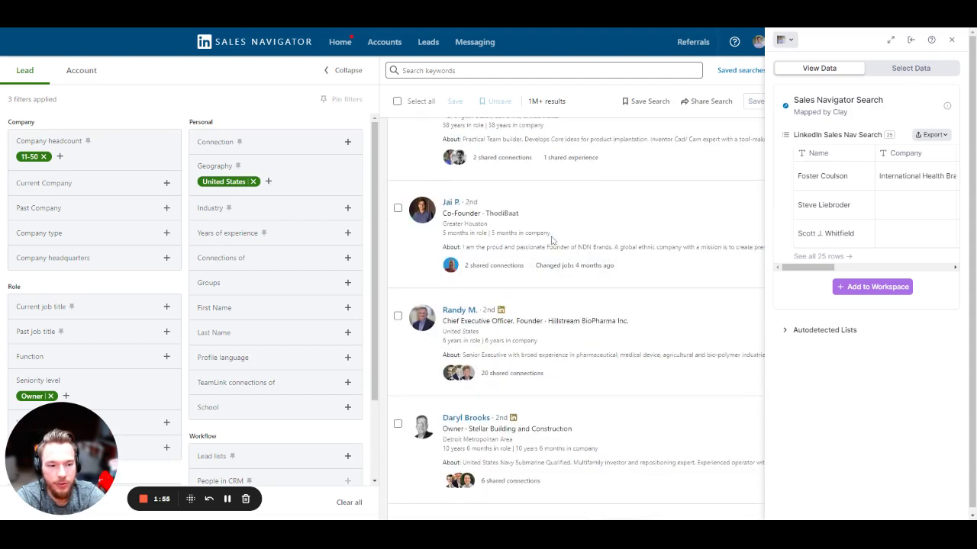
{"action": "scroll", "scroll_direction": "down", "scroll_amount": 3}
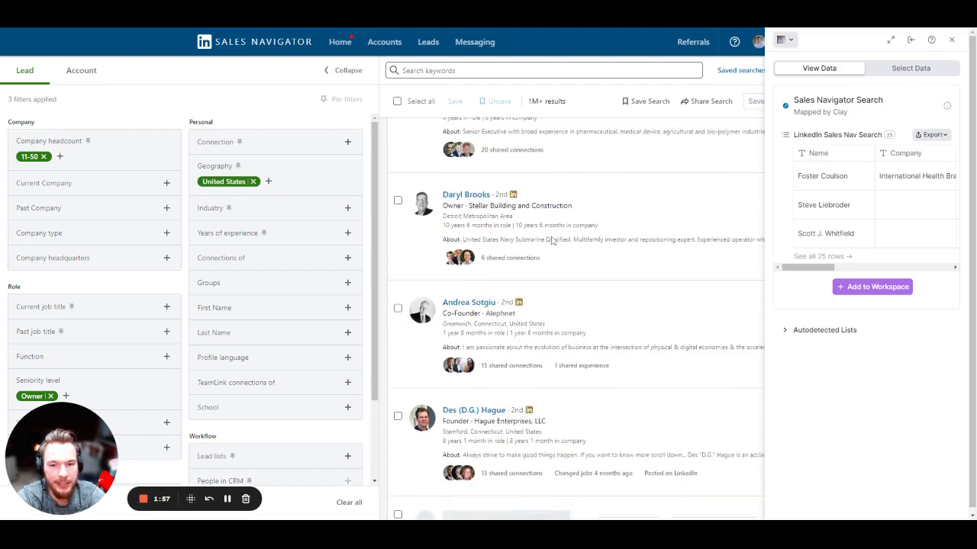
{"action": "scroll", "scroll_direction": "down", "scroll_amount": 3}
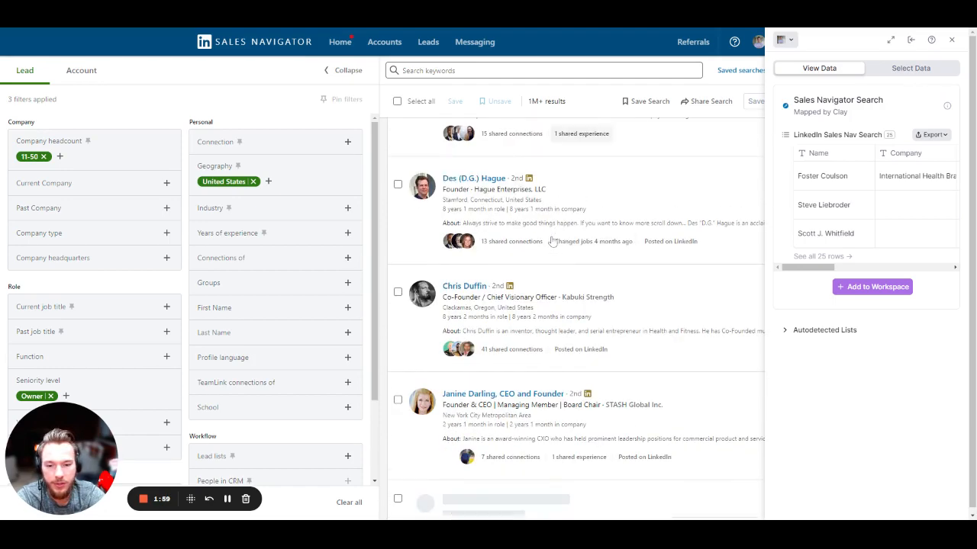
{"action": "scroll", "scroll_direction": "down", "scroll_amount": 3}
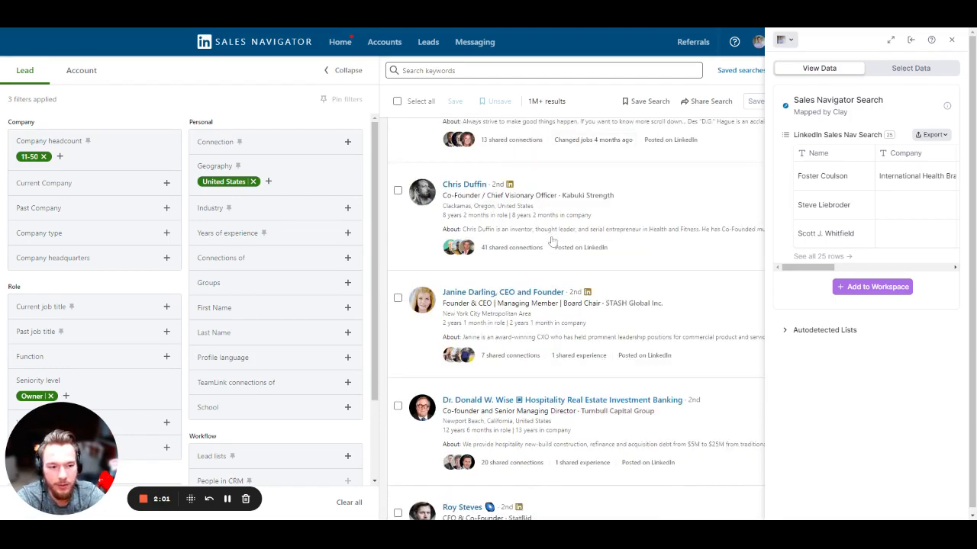
{"action": "scroll", "scroll_direction": "down", "scroll_amount": 3}
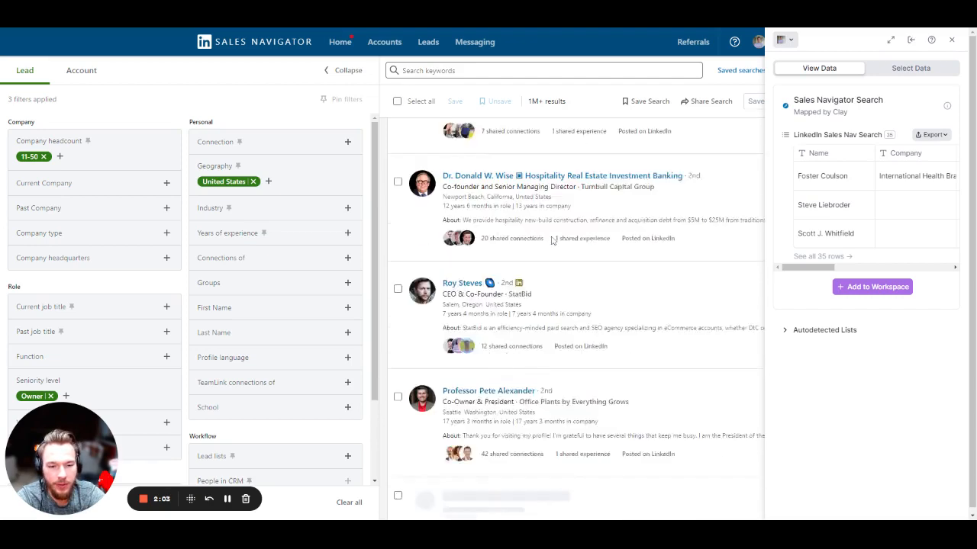
{"action": "scroll", "scroll_direction": "down", "scroll_amount": 3}
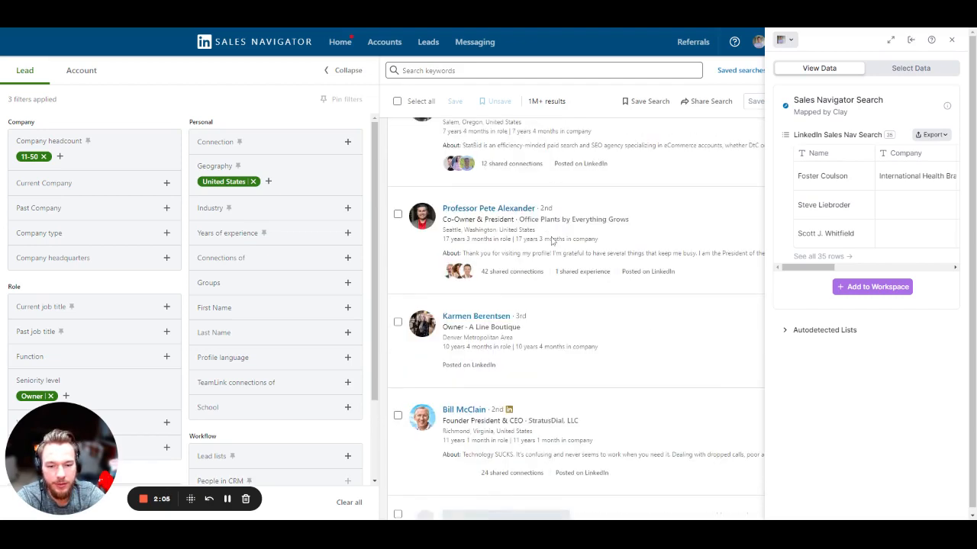
{"action": "scroll", "scroll_direction": "down", "scroll_amount": 3}
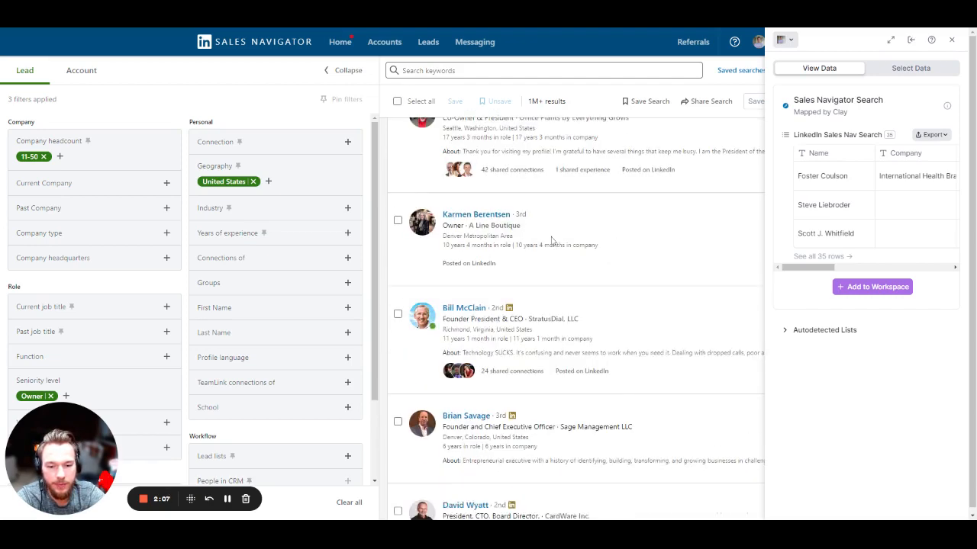
{"action": "scroll", "scroll_direction": "down", "scroll_amount": 3}
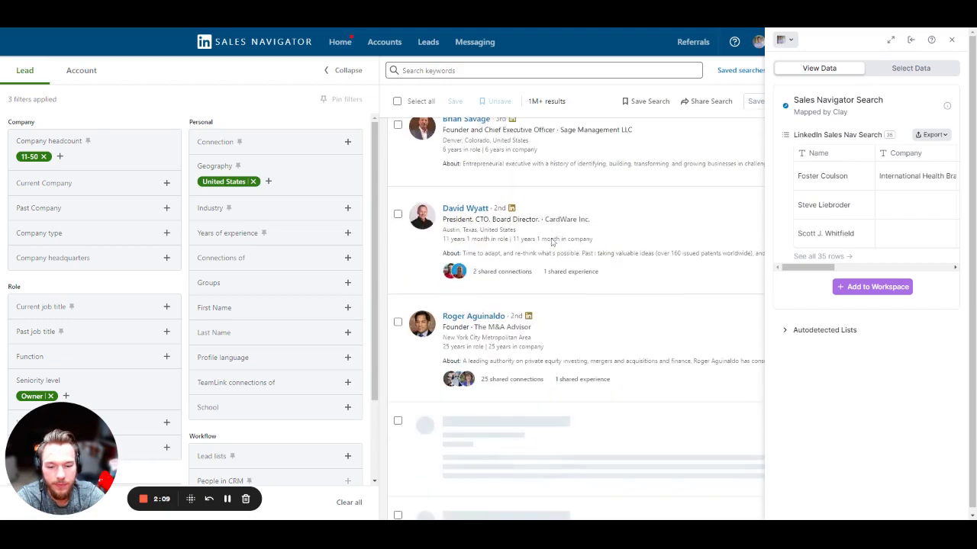
{"action": "scroll", "scroll_direction": "down", "scroll_amount": 3}
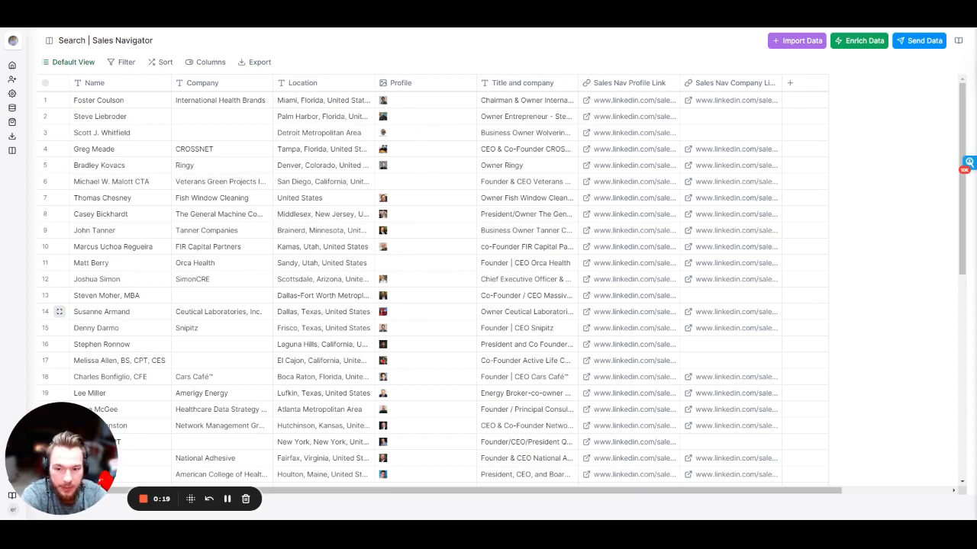
{"action": "mouse_move", "coordinate": [616, 366]}
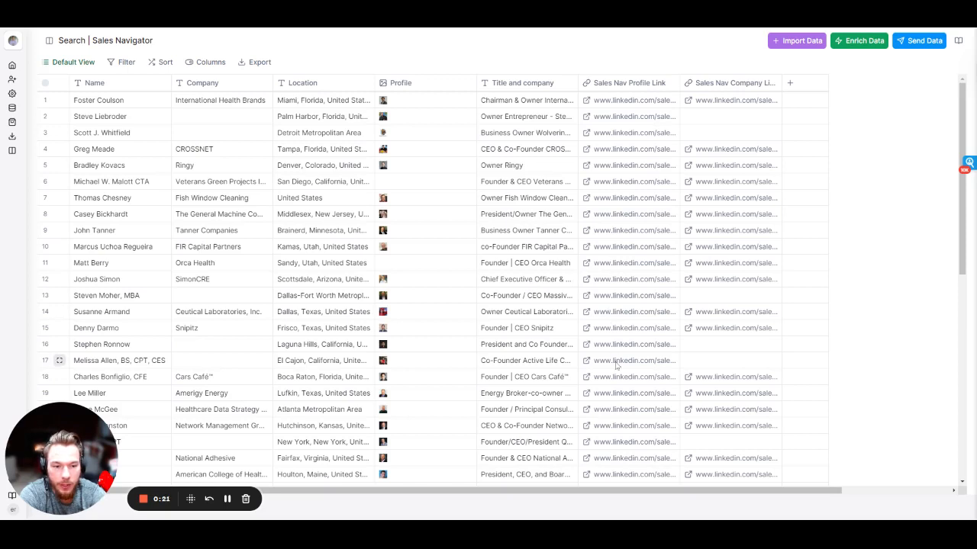
{"action": "mouse_move", "coordinate": [644, 211]}
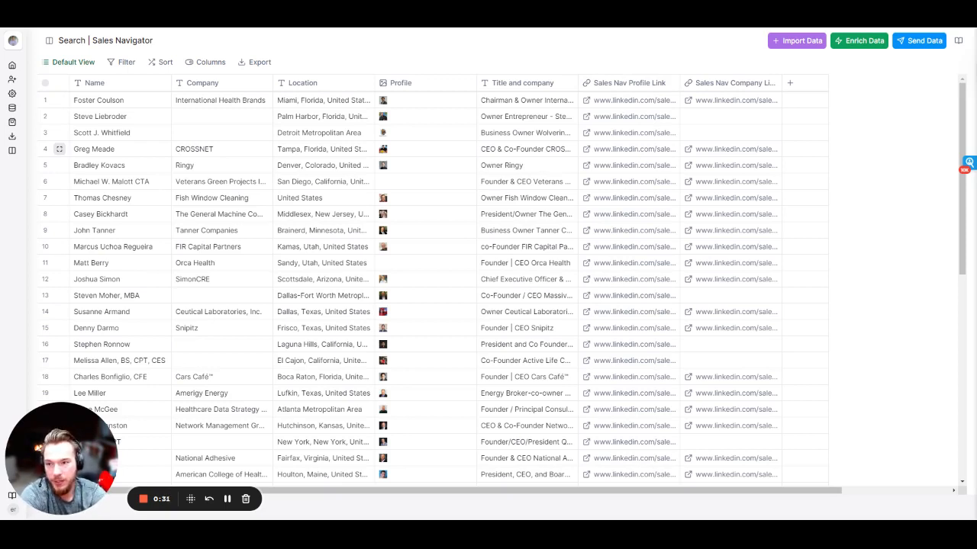
{"action": "mouse_move", "coordinate": [791, 135]}
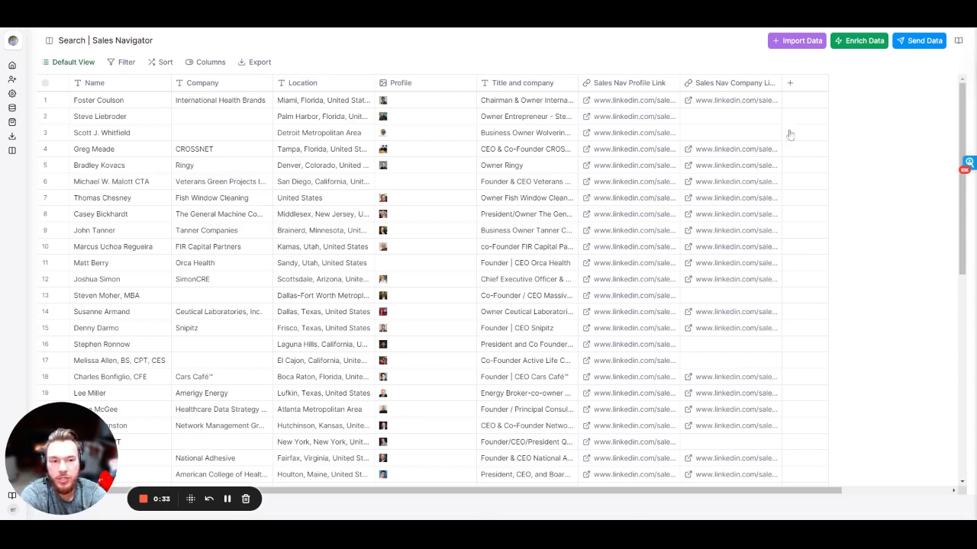
{"action": "mouse_move", "coordinate": [855, 363]}
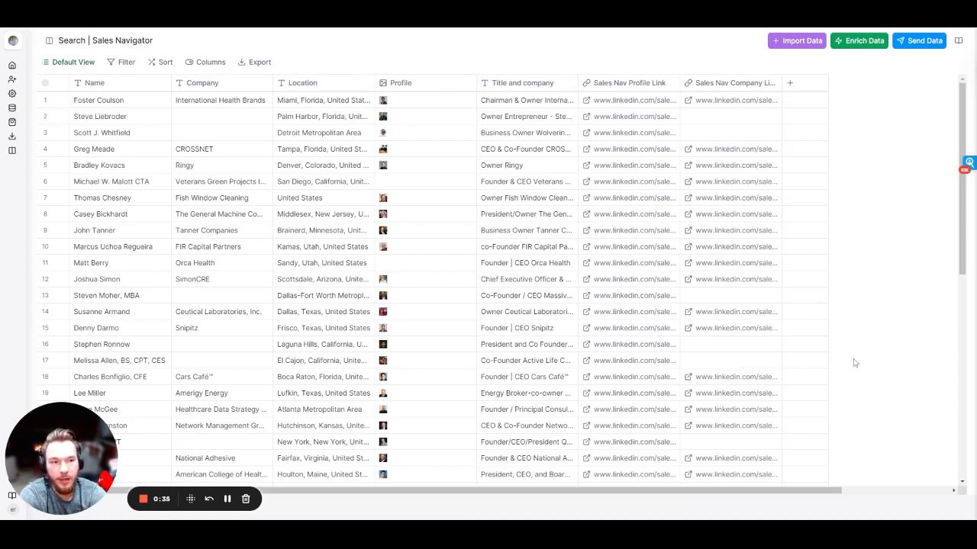
{"action": "mouse_move", "coordinate": [809, 116]}
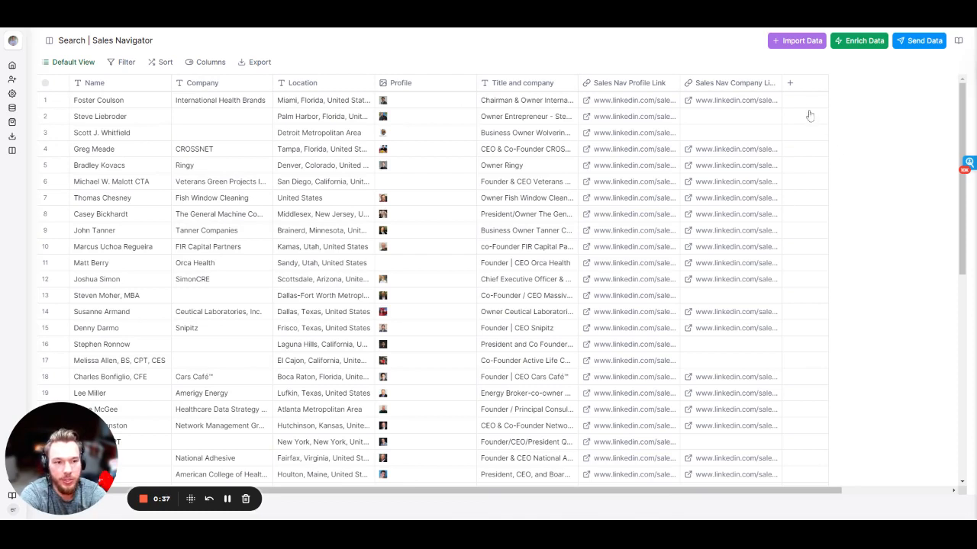
{"action": "mouse_move", "coordinate": [791, 82]}
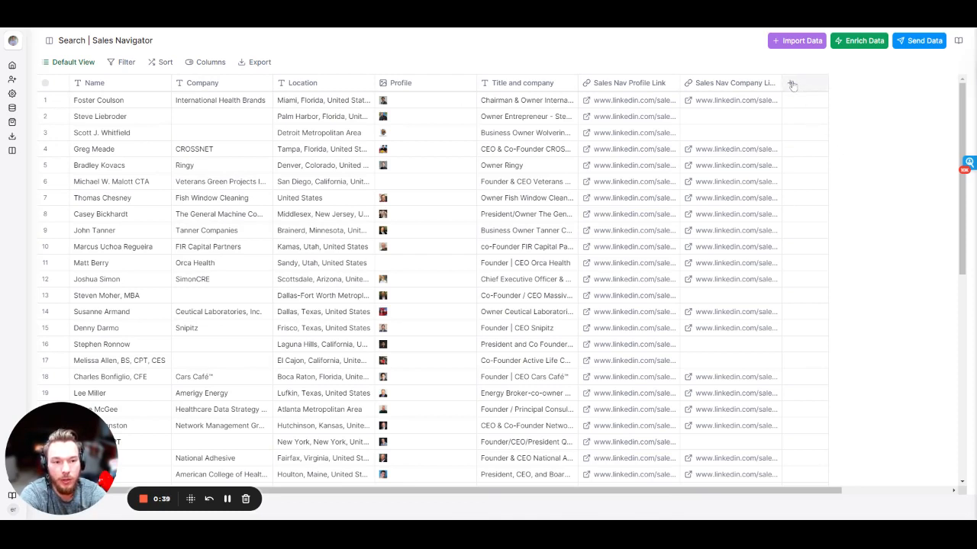
Step: Bring up the Add Column menu from the + at the end of the column headers
{"action": "left_click", "coordinate": [792, 82]}
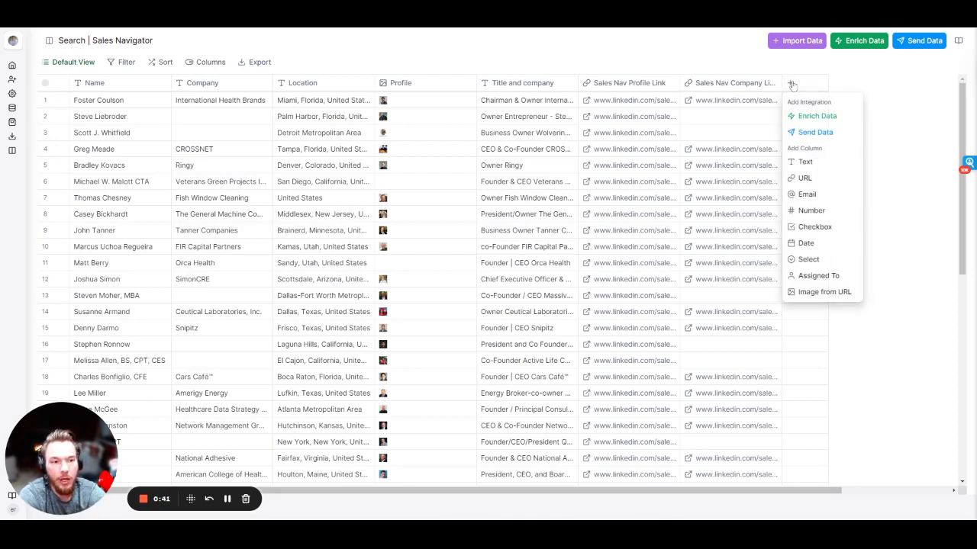
{"action": "mouse_move", "coordinate": [817, 116]}
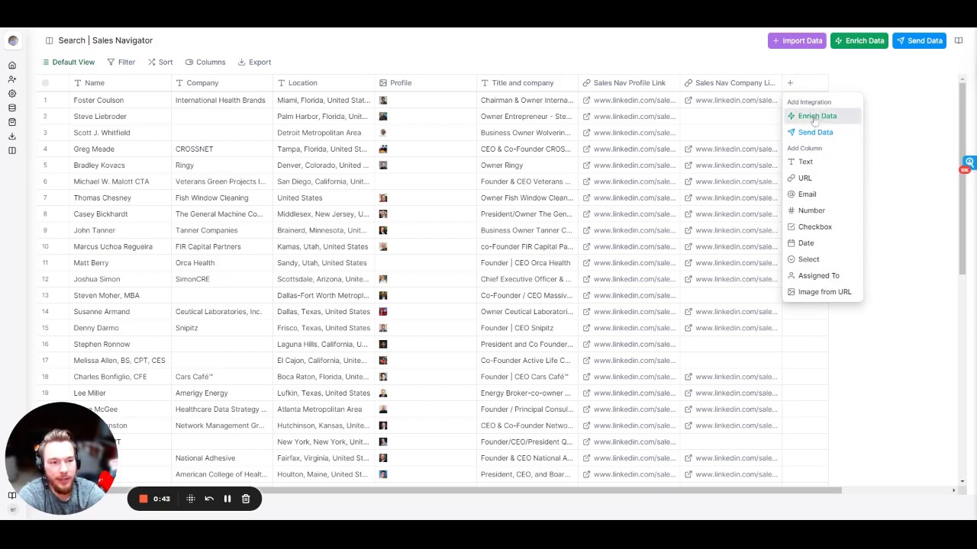
{"action": "mouse_move", "coordinate": [809, 151]}
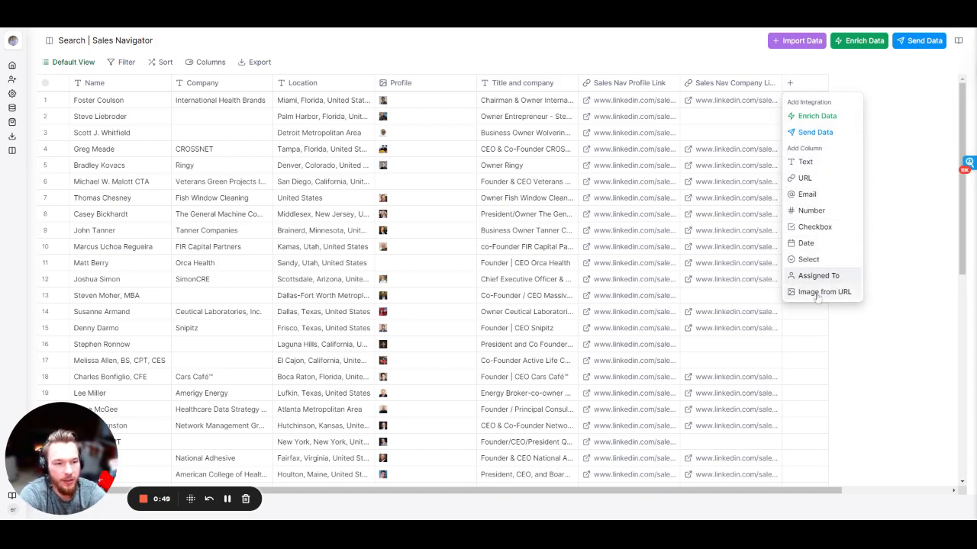
{"action": "mouse_move", "coordinate": [816, 116]}
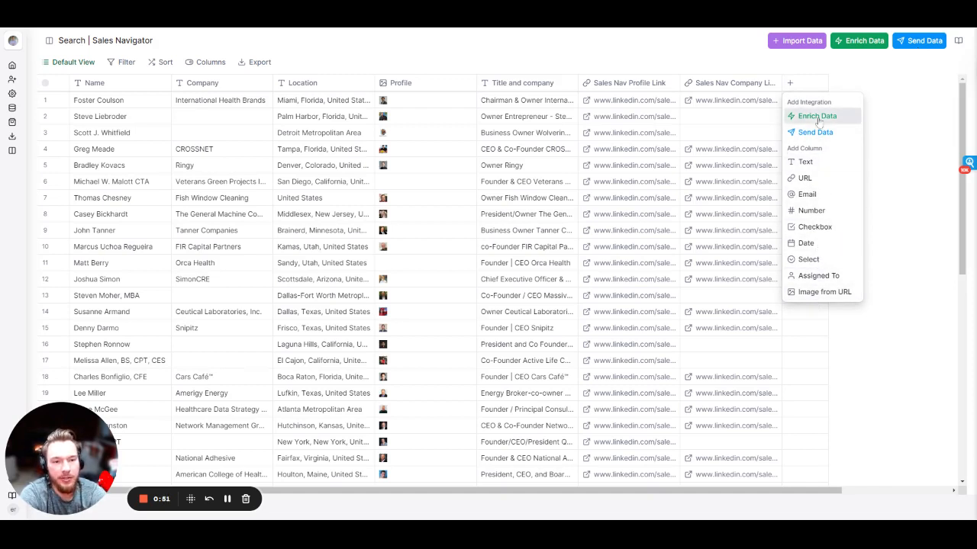
Step: Browse the Enrich Data catalogue by provider, then return to the By Category view
{"action": "left_click", "coordinate": [815, 116]}
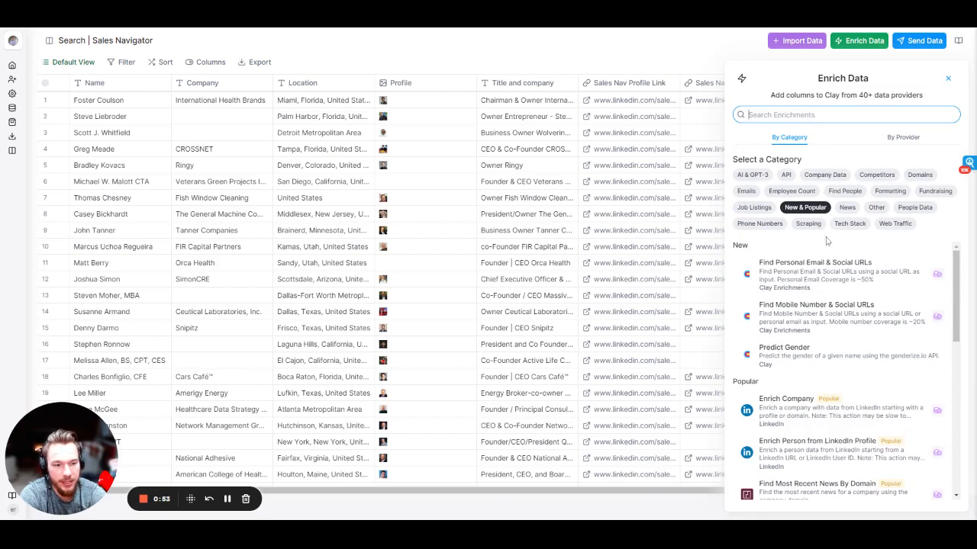
{"action": "scroll", "scroll_direction": "down", "scroll_amount": 3}
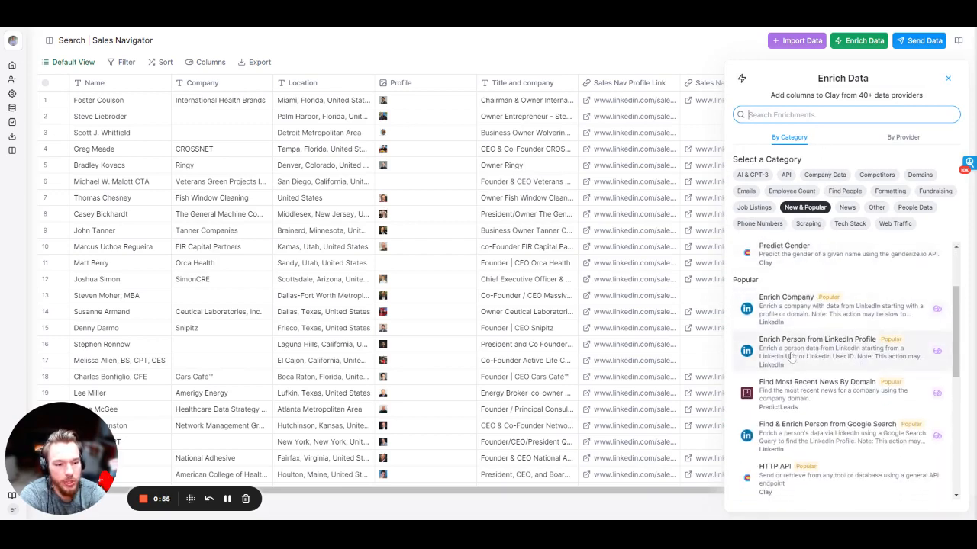
{"action": "mouse_move", "coordinate": [815, 323]}
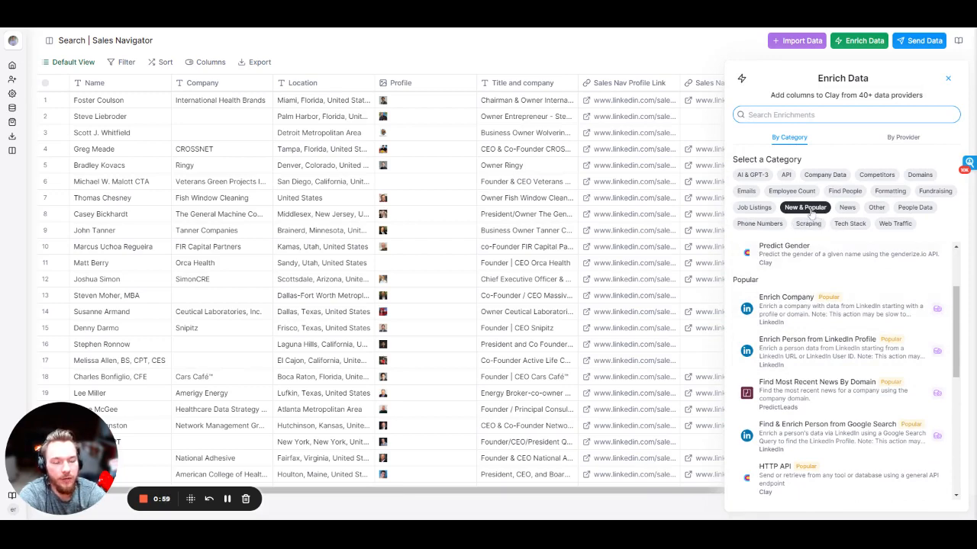
{"action": "mouse_move", "coordinate": [808, 223]}
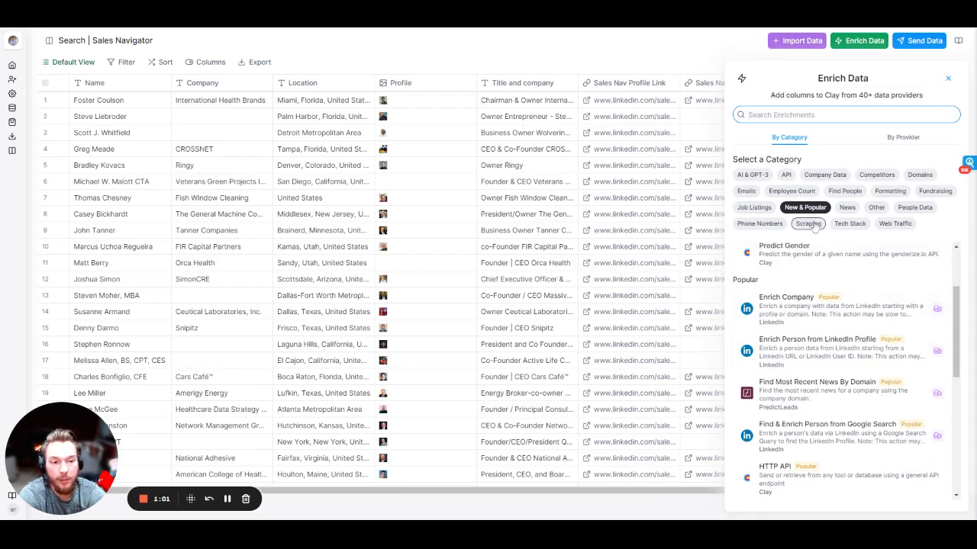
{"action": "left_click", "coordinate": [903, 138]}
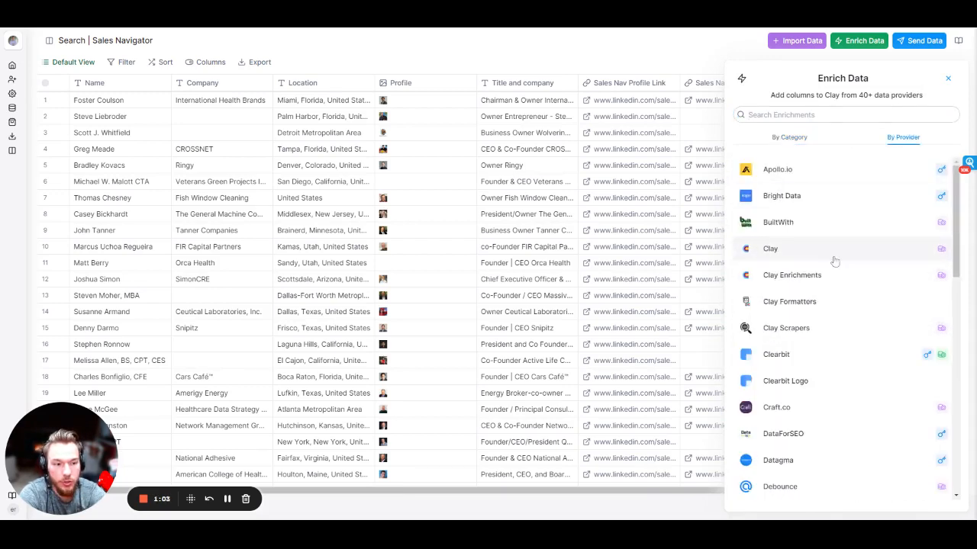
{"action": "scroll", "scroll_direction": "down", "scroll_amount": 3}
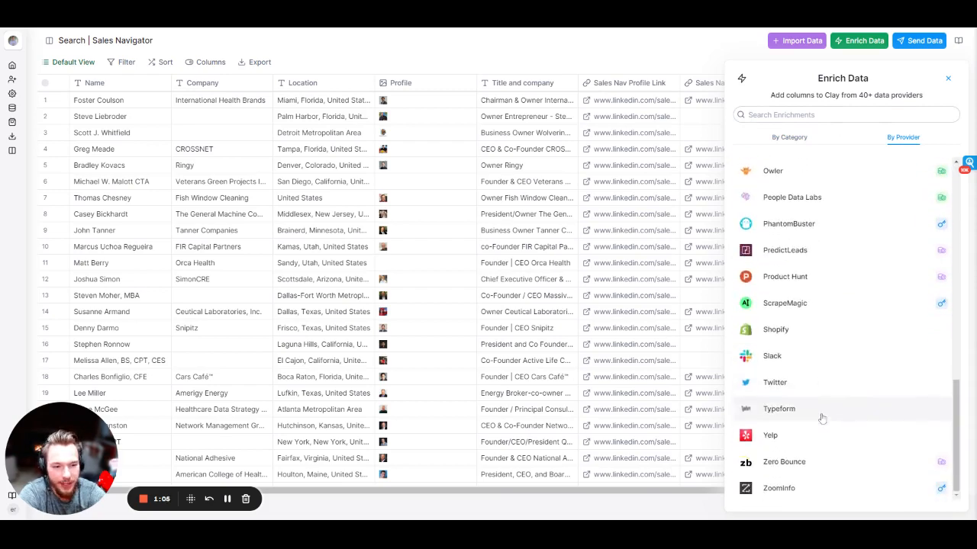
{"action": "left_click", "coordinate": [789, 138]}
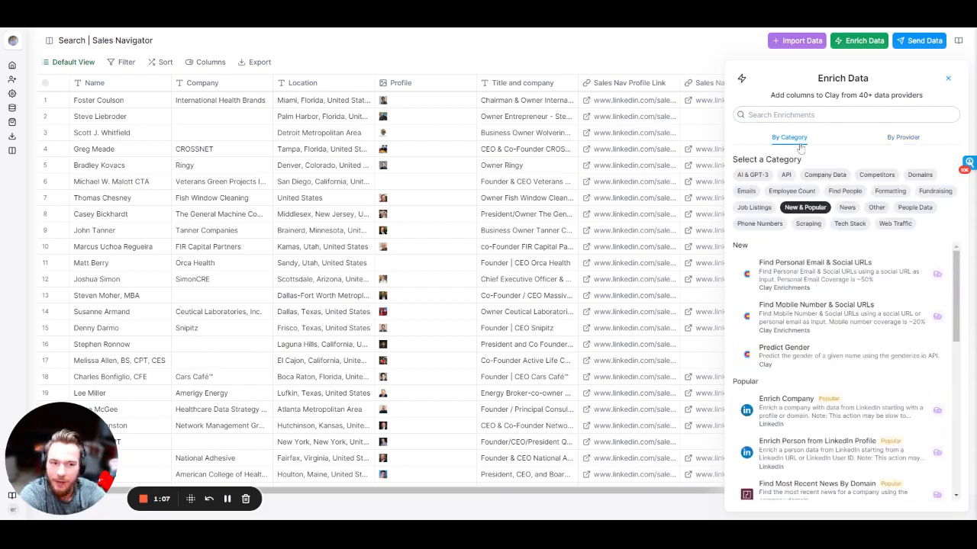
{"action": "scroll", "scroll_direction": "down", "scroll_amount": 3}
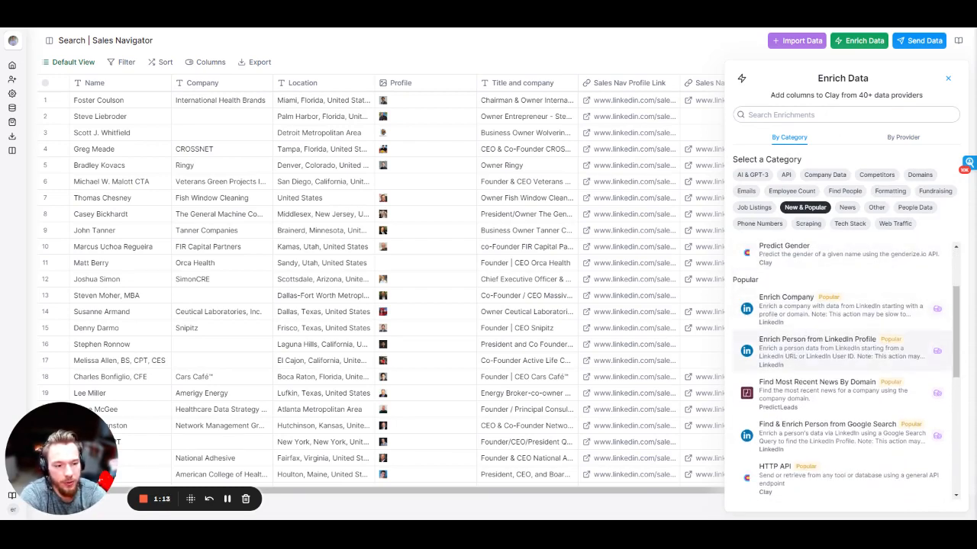
Step: Choose Enrich Person from LinkedIn Profile with the Sales Nav Profile Link column as input
{"action": "left_click", "coordinate": [816, 339]}
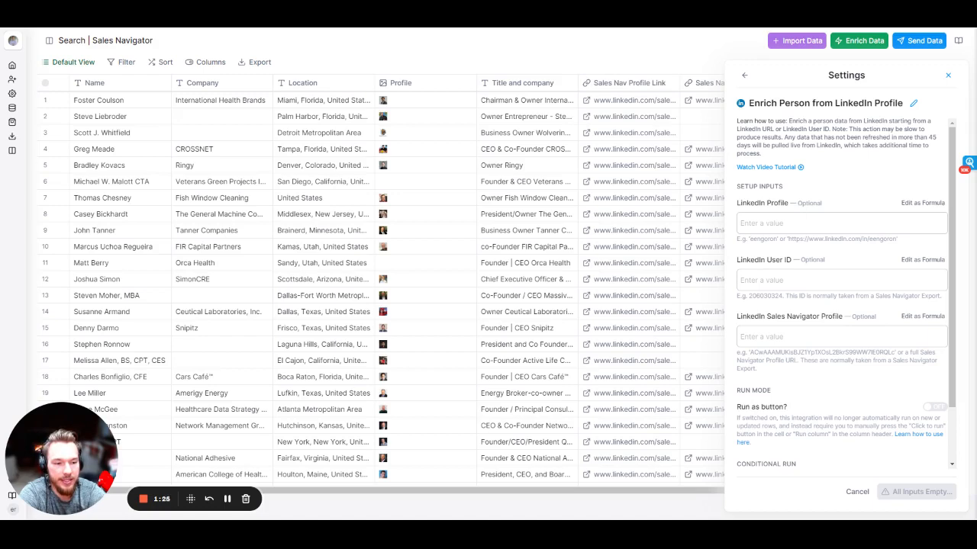
{"action": "left_click", "coordinate": [840, 337]}
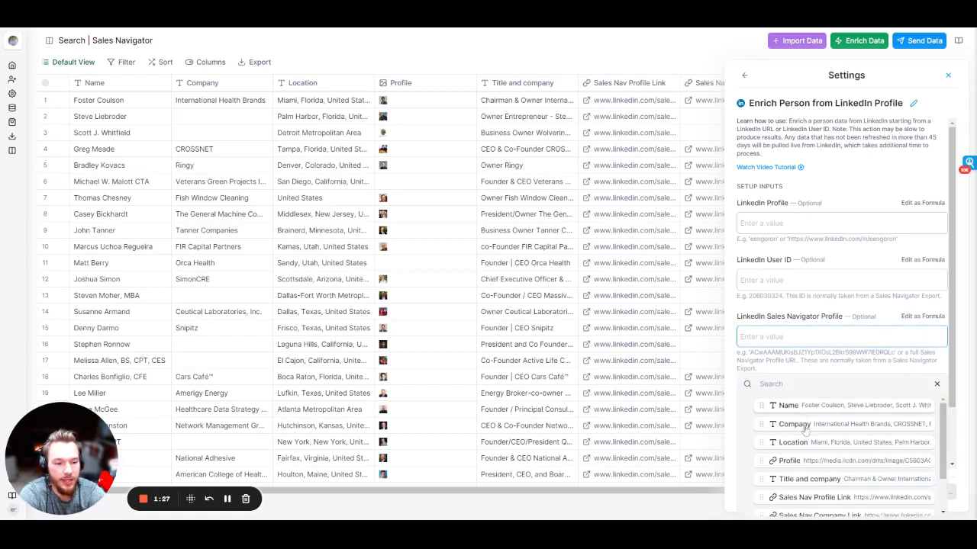
{"action": "left_click", "coordinate": [812, 498]}
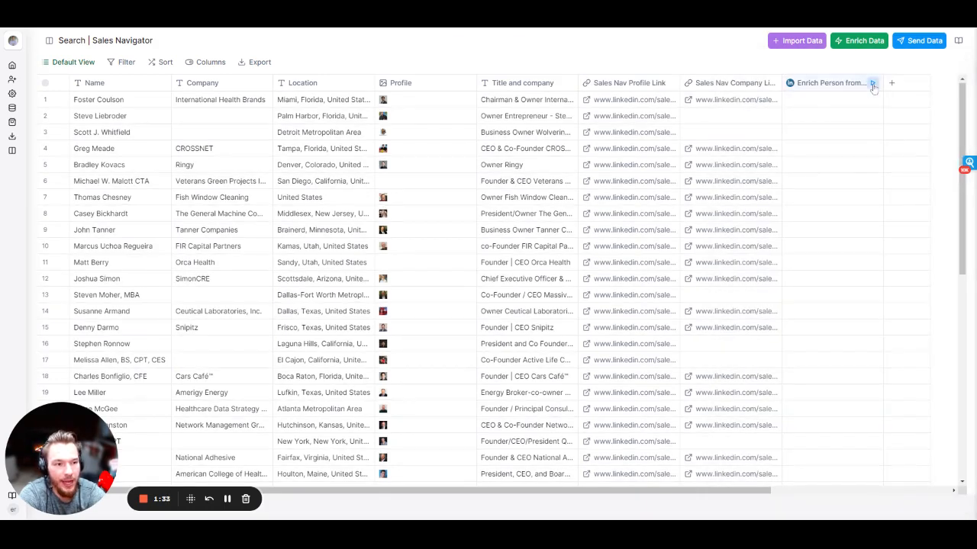
Step: Run the Enrich Person column across all rows and view the matched results
{"action": "left_click", "coordinate": [873, 82]}
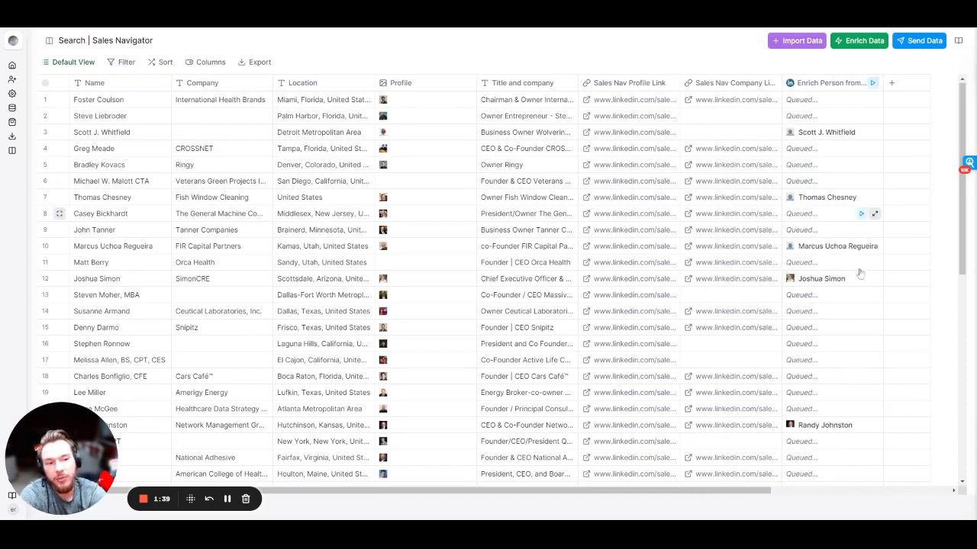
{"action": "mouse_move", "coordinate": [873, 83]}
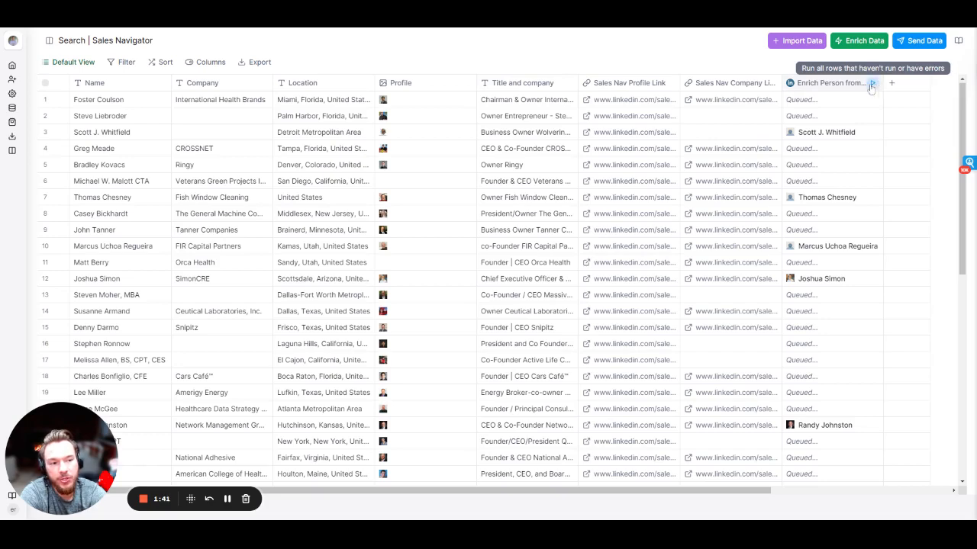
{"action": "scroll", "scroll_direction": "right", "scroll_amount": 3}
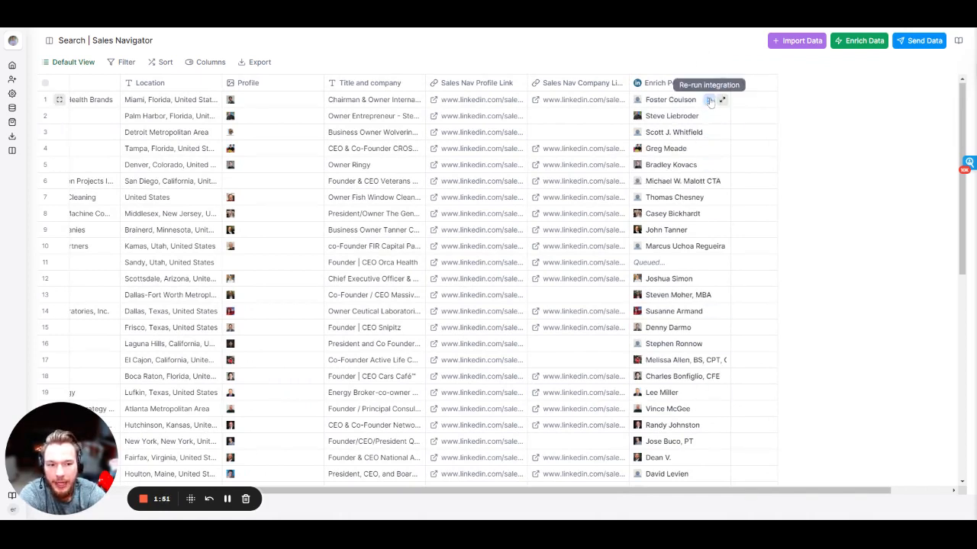
{"action": "mouse_move", "coordinate": [710, 148]}
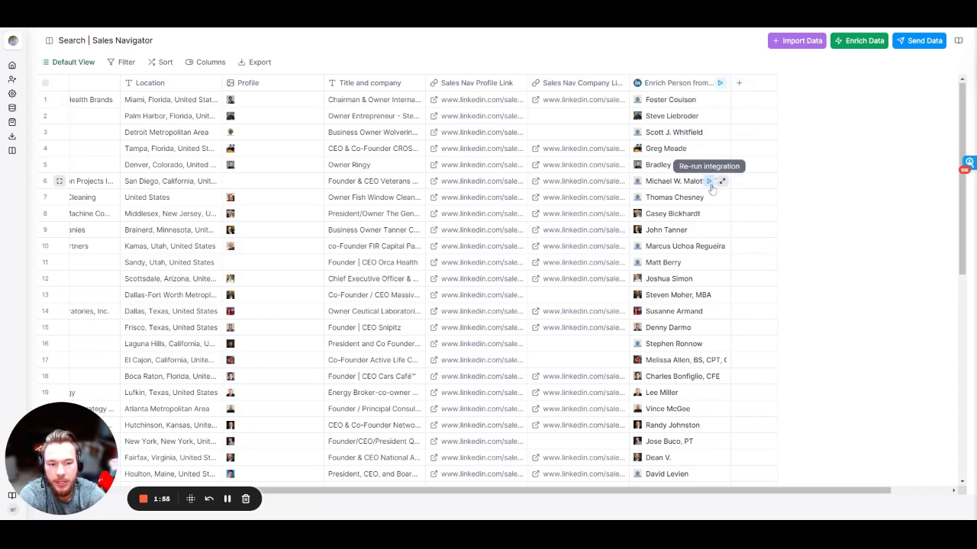
{"action": "mouse_move", "coordinate": [702, 158]}
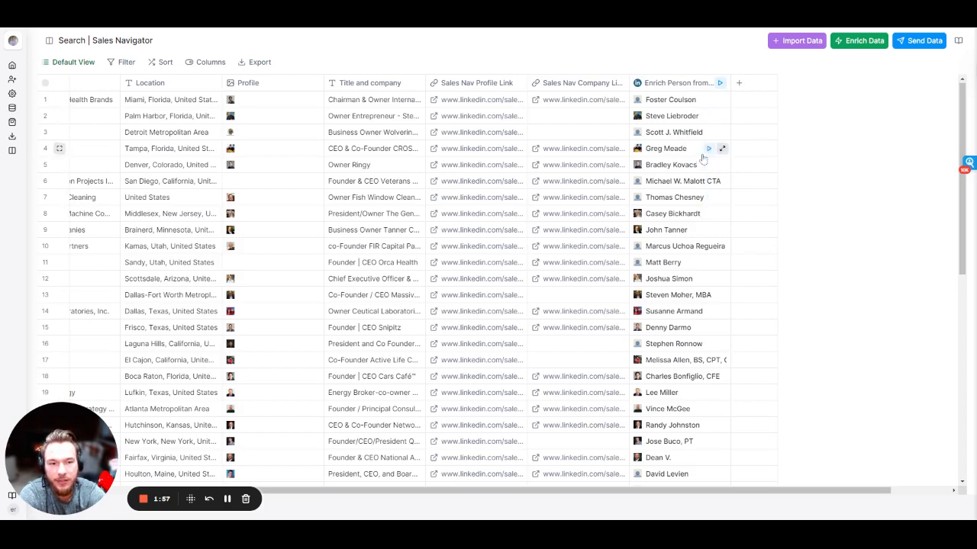
{"action": "mouse_move", "coordinate": [699, 165]}
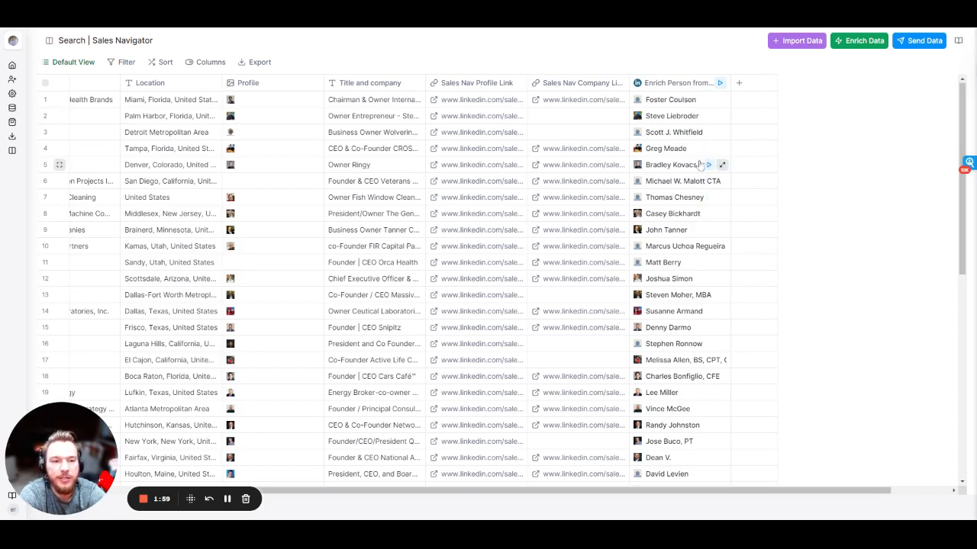
{"action": "mouse_move", "coordinate": [722, 101]}
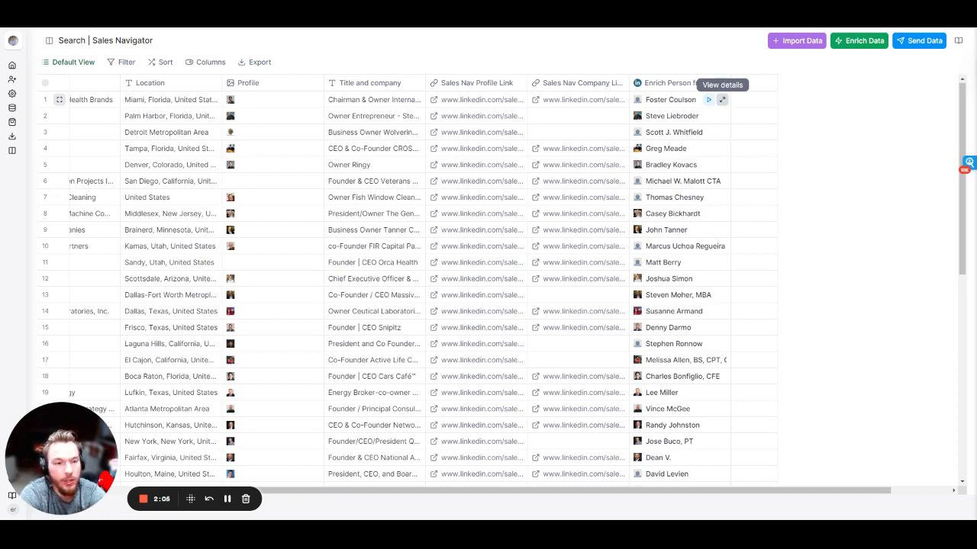
Step: View the first lead's enriched cell details: headline, summary, connections and location
{"action": "left_click", "coordinate": [720, 100]}
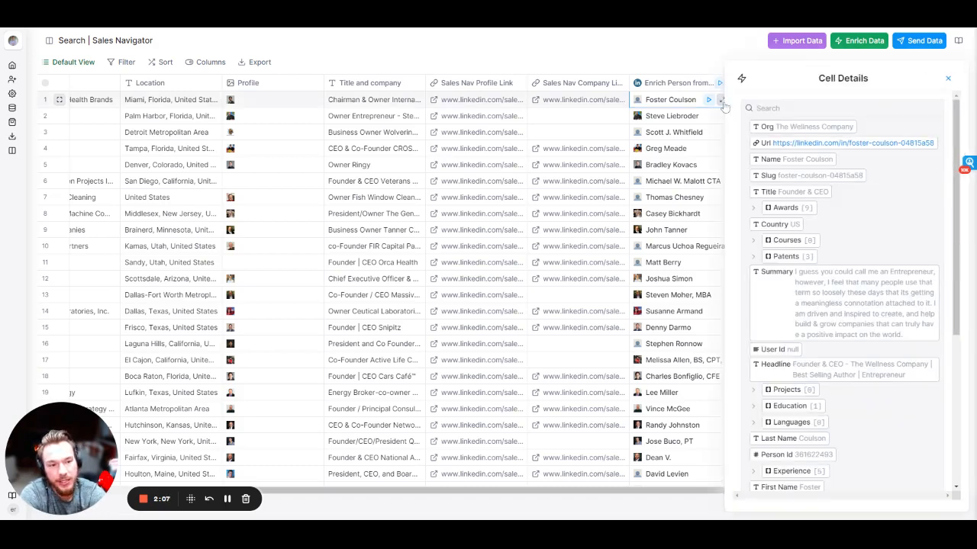
{"action": "scroll", "scroll_direction": "down", "scroll_amount": 3}
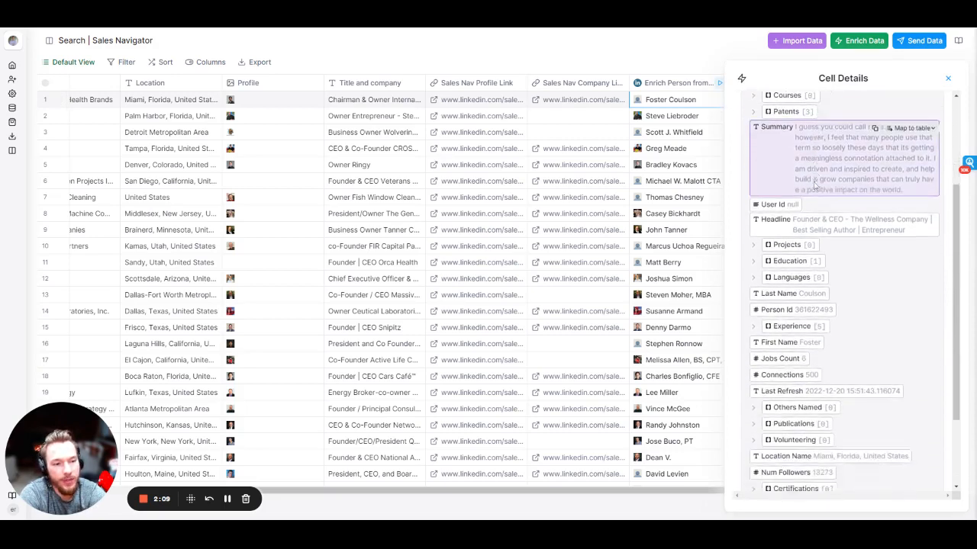
{"action": "scroll", "scroll_direction": "down", "scroll_amount": 3}
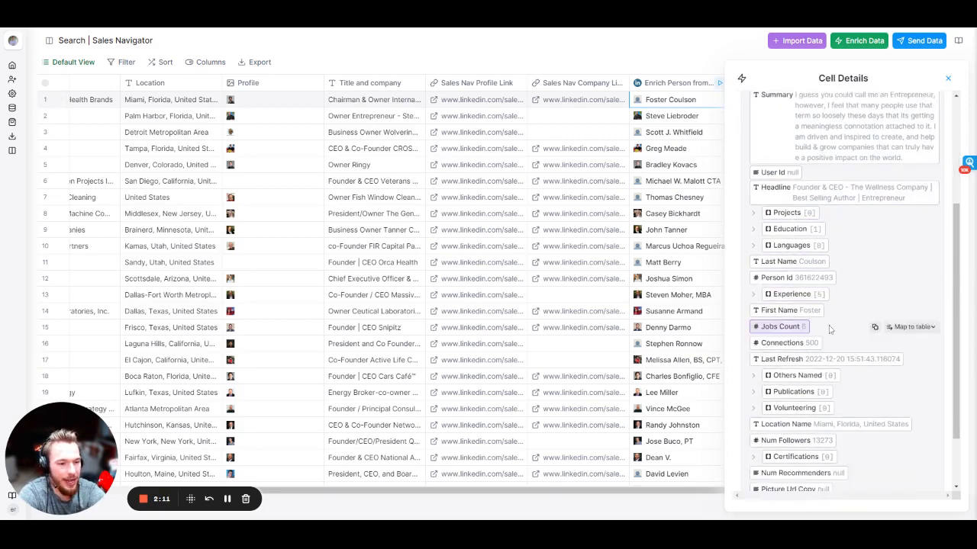
{"action": "scroll", "scroll_direction": "down", "scroll_amount": 3}
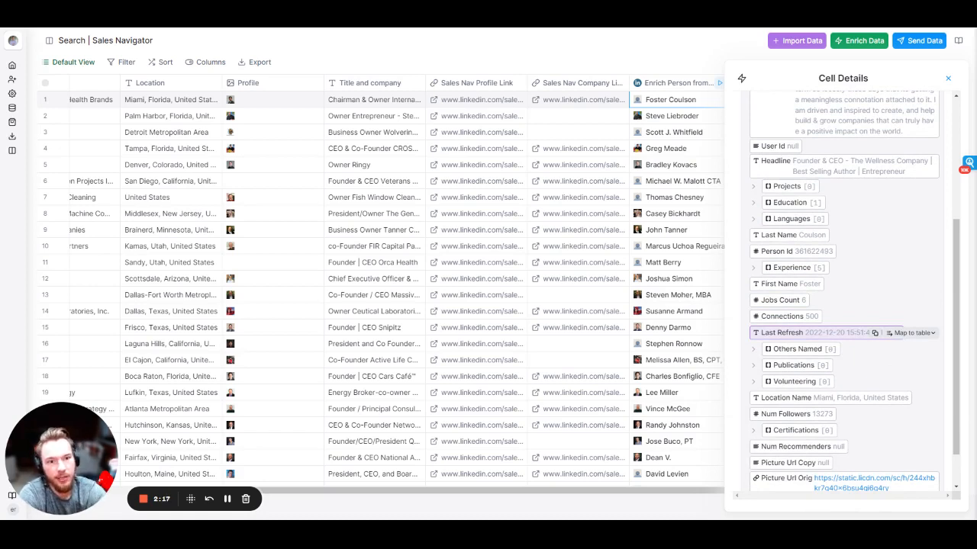
{"action": "scroll", "scroll_direction": "down", "scroll_amount": 3}
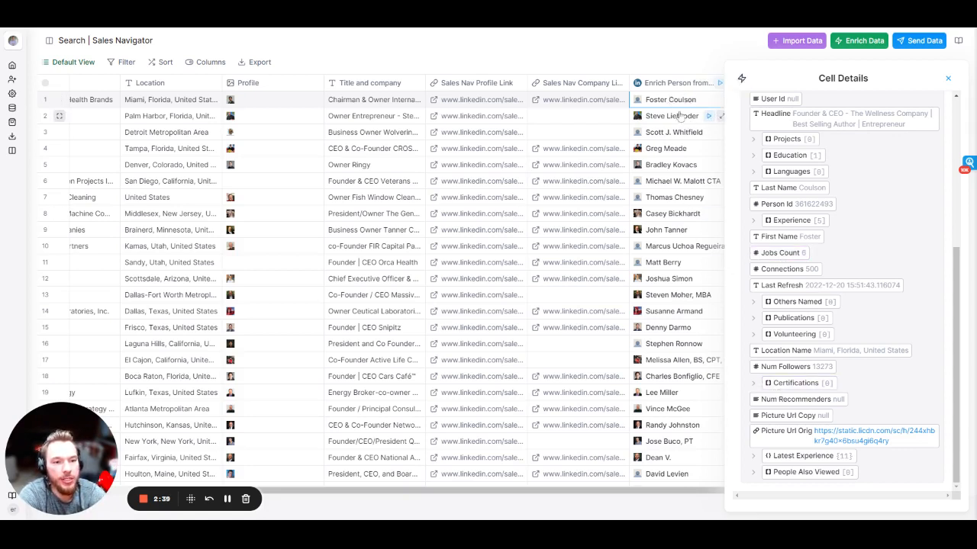
Step: Map Location Name from a lead's enriched person details into a new table column
{"action": "left_click", "coordinate": [678, 148]}
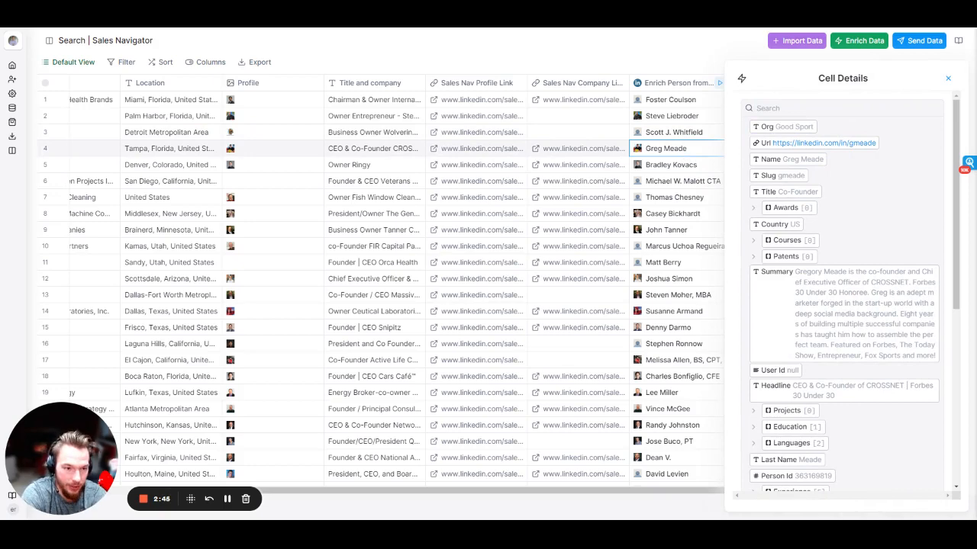
{"action": "scroll", "scroll_direction": "down", "scroll_amount": 3}
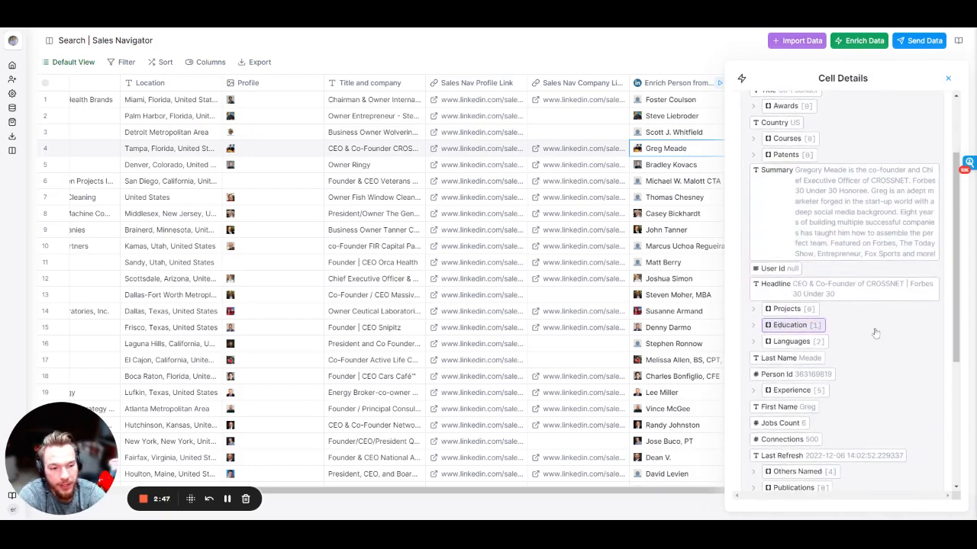
{"action": "scroll", "scroll_direction": "up", "scroll_amount": 3}
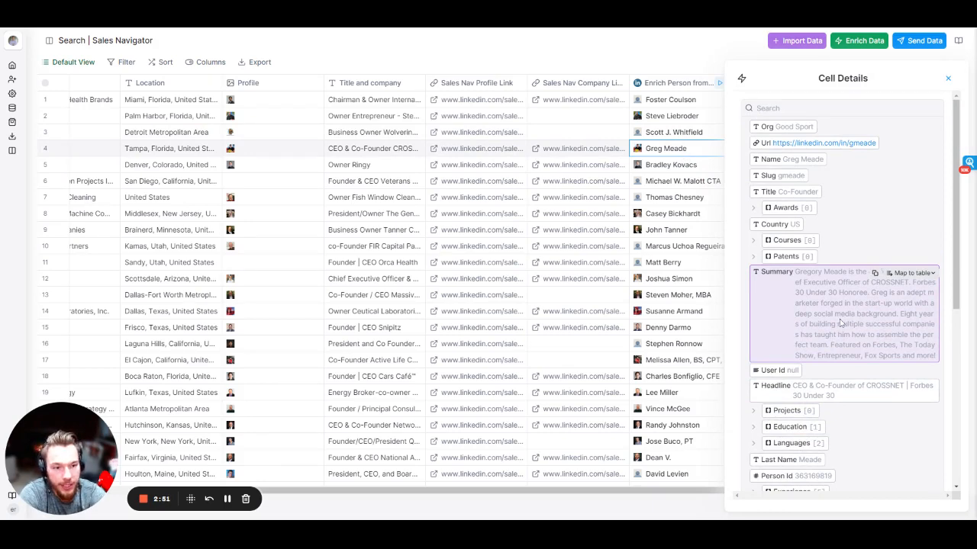
{"action": "scroll", "scroll_direction": "down", "scroll_amount": 3}
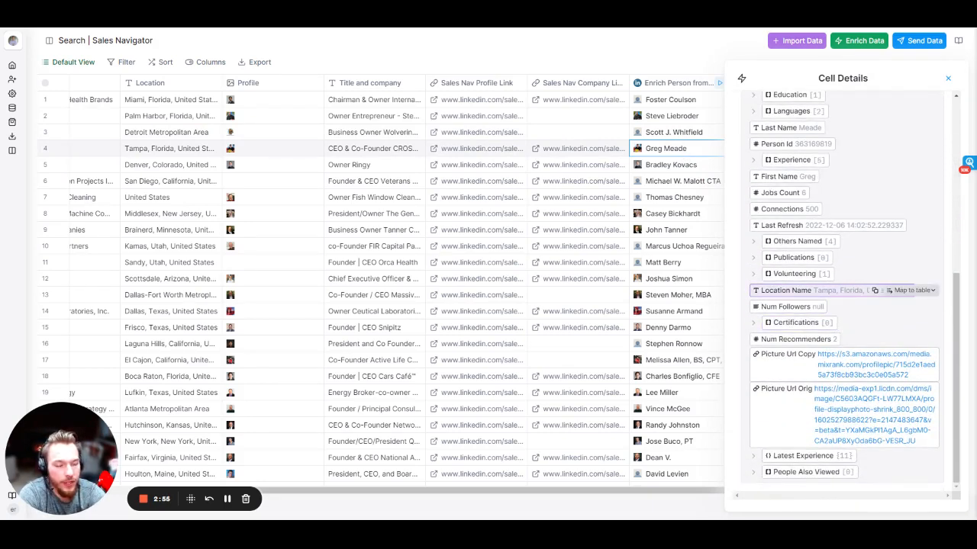
{"action": "left_click", "coordinate": [908, 290]}
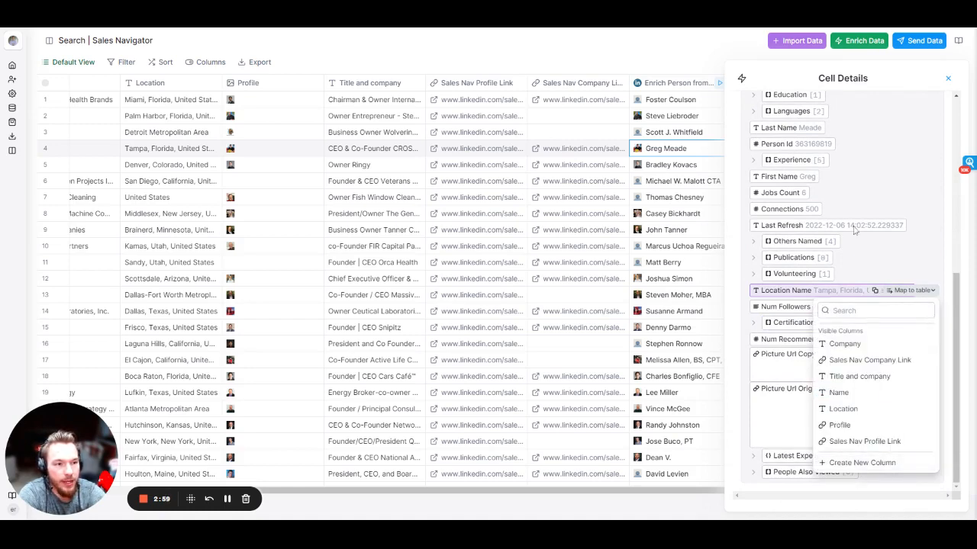
{"action": "left_click", "coordinate": [948, 78]}
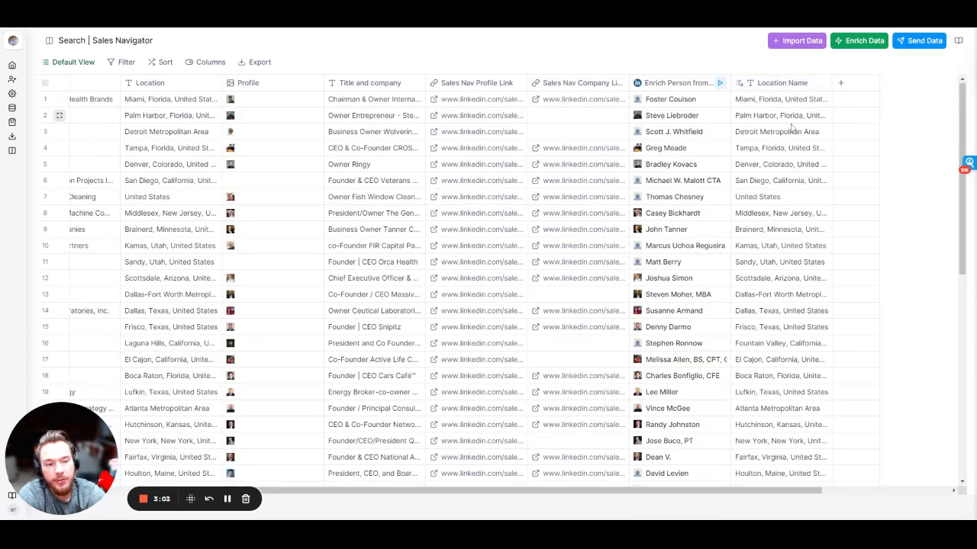
{"action": "mouse_move", "coordinate": [709, 439]}
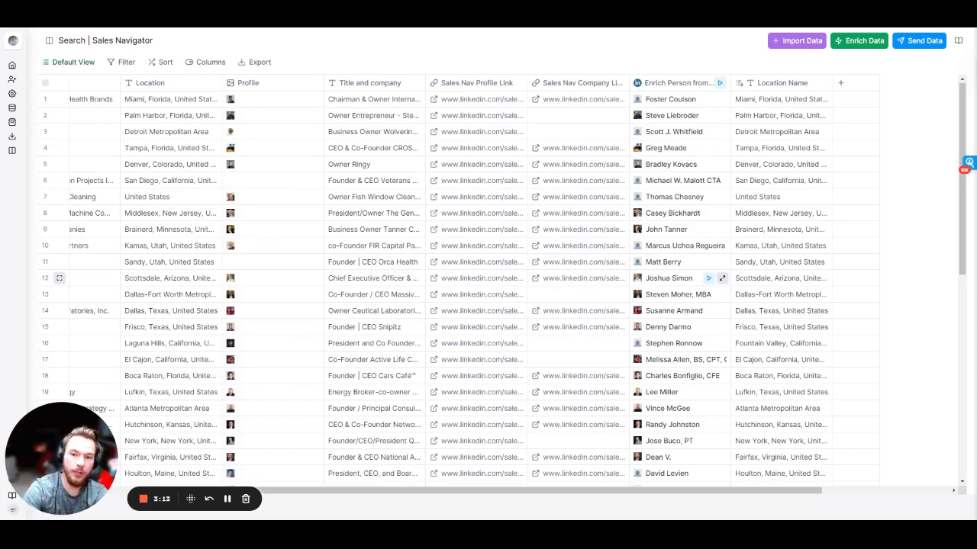
{"action": "left_click", "coordinate": [255, 61]}
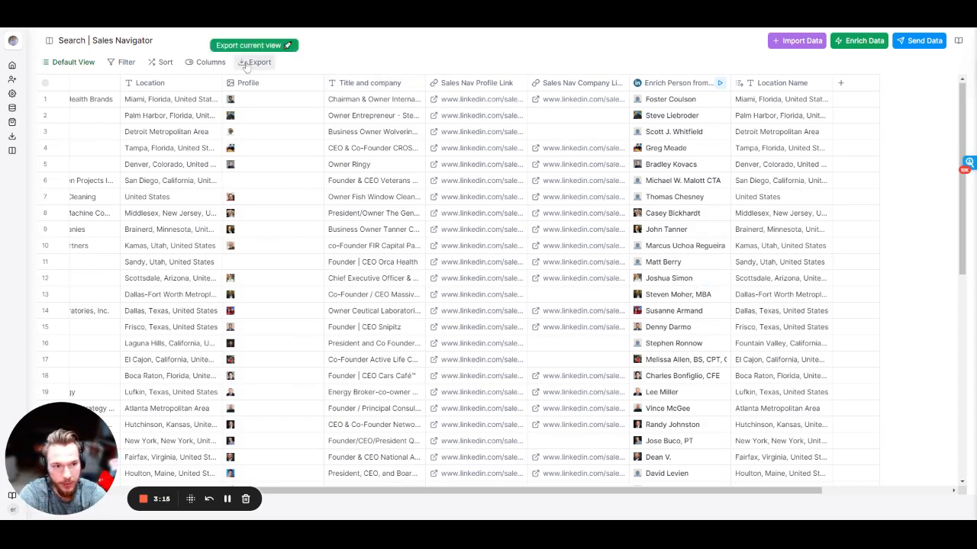
{"action": "left_click", "coordinate": [255, 61]}
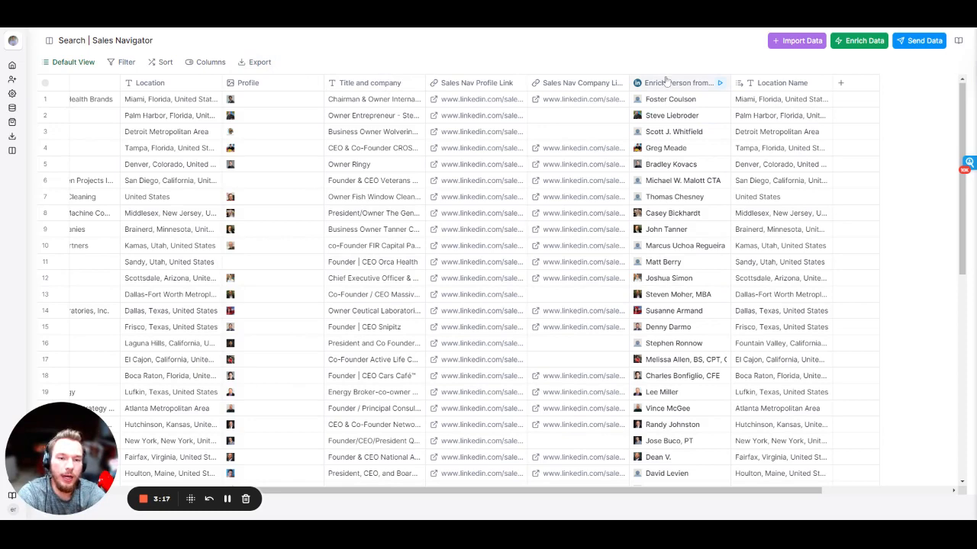
{"action": "left_click", "coordinate": [672, 97]}
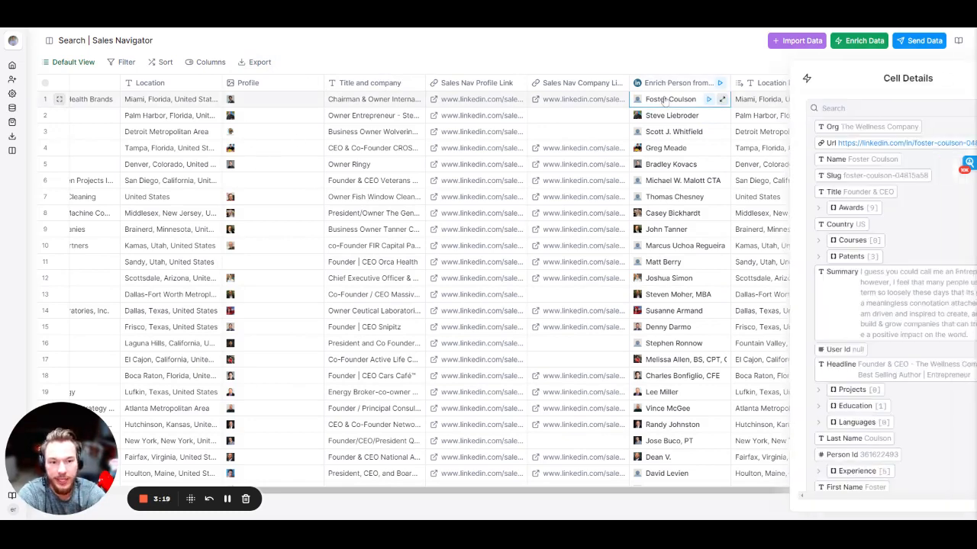
{"action": "scroll", "scroll_direction": "down", "scroll_amount": 3}
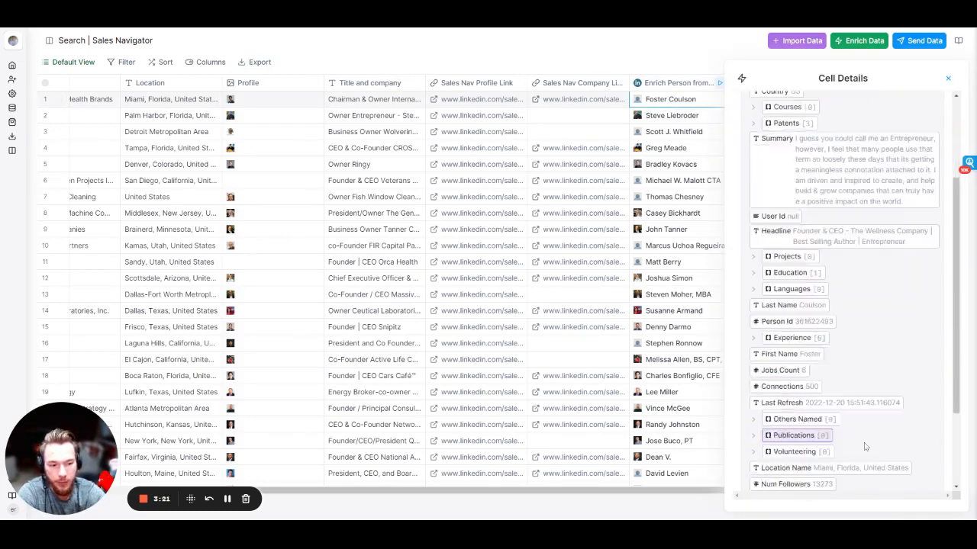
{"action": "scroll", "scroll_direction": "down", "scroll_amount": 3}
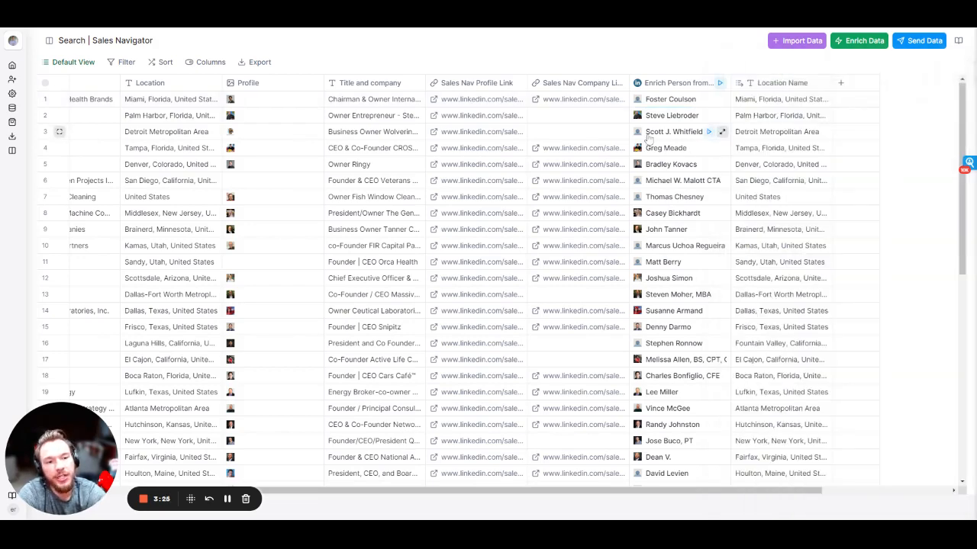
{"action": "mouse_move", "coordinate": [777, 97]}
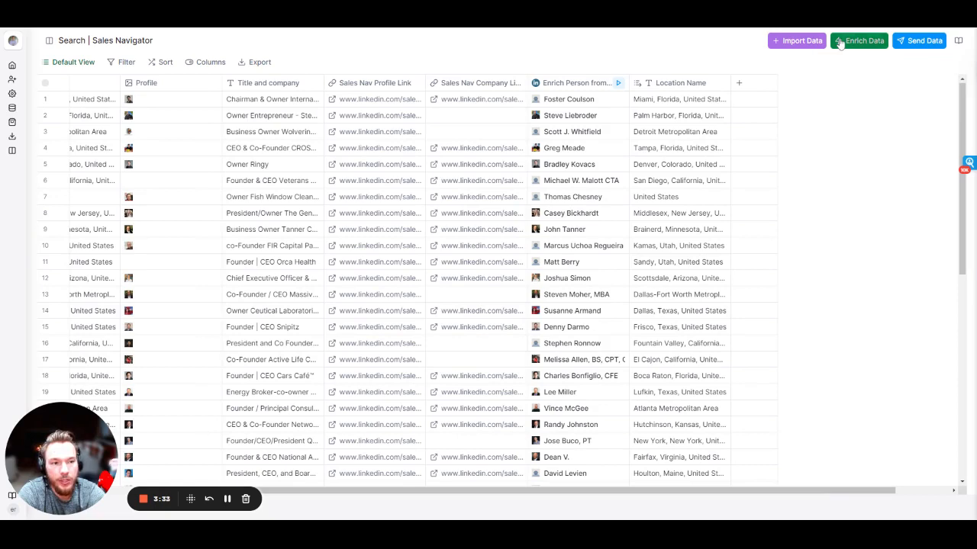
Step: Choose Enrich Company from the catalogue and start selecting its Company LinkedIn URL input
{"action": "left_click", "coordinate": [859, 40]}
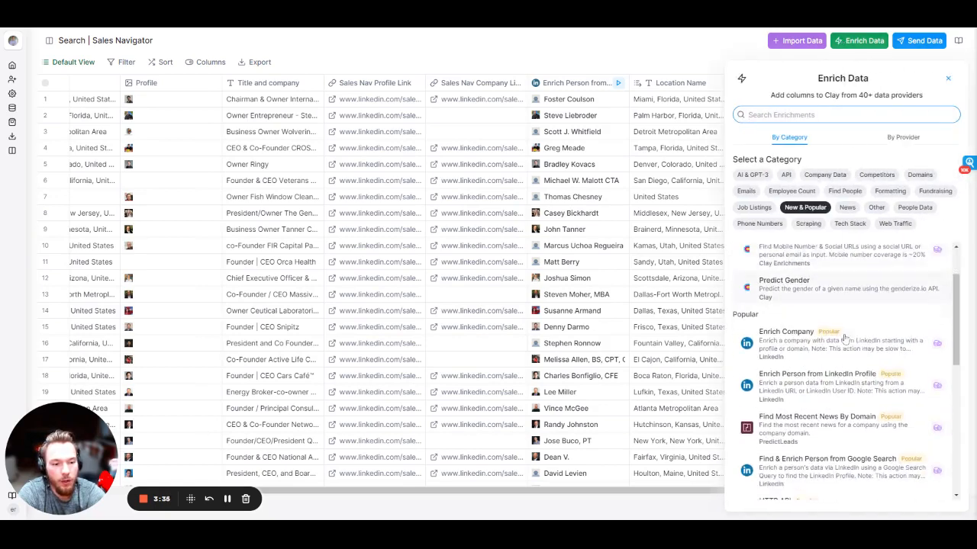
{"action": "left_click", "coordinate": [786, 331]}
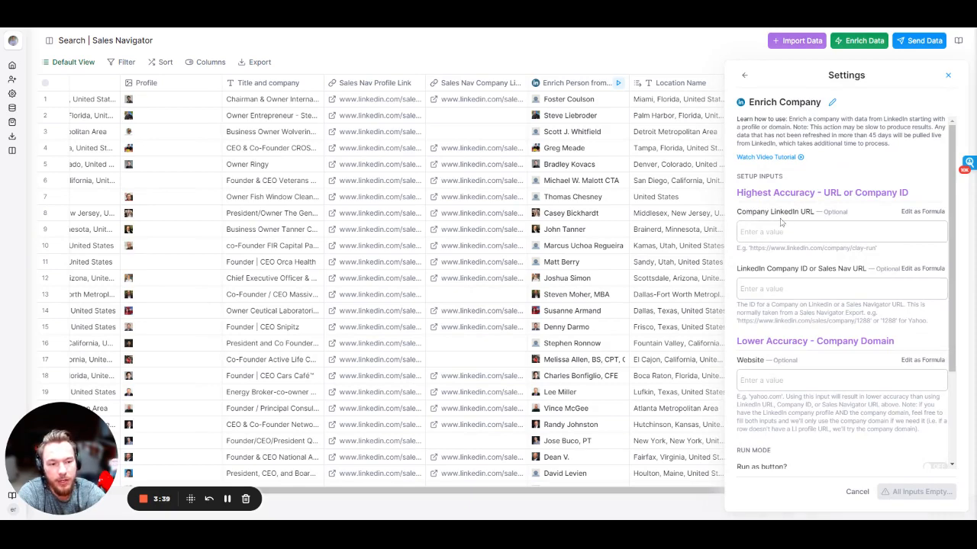
{"action": "left_click", "coordinate": [839, 232]}
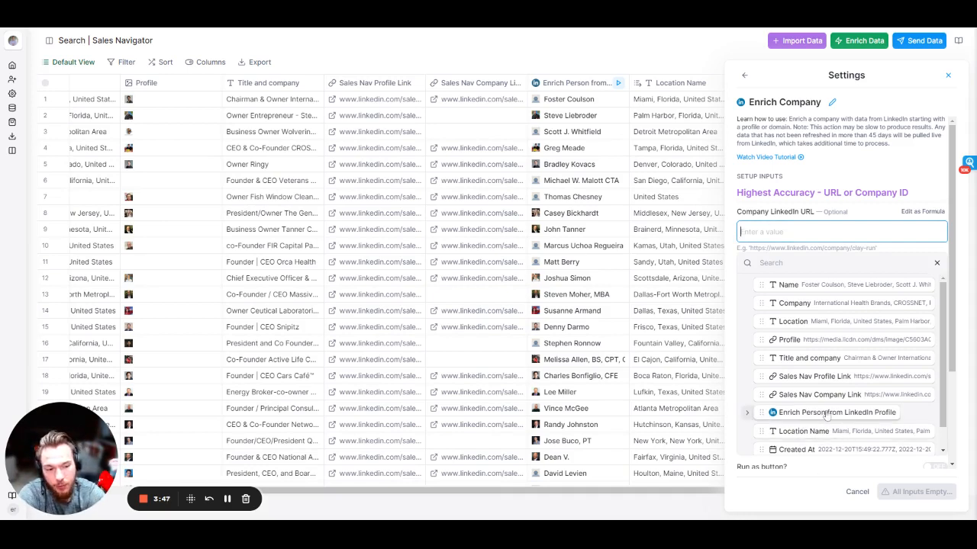
{"action": "mouse_move", "coordinate": [837, 412]}
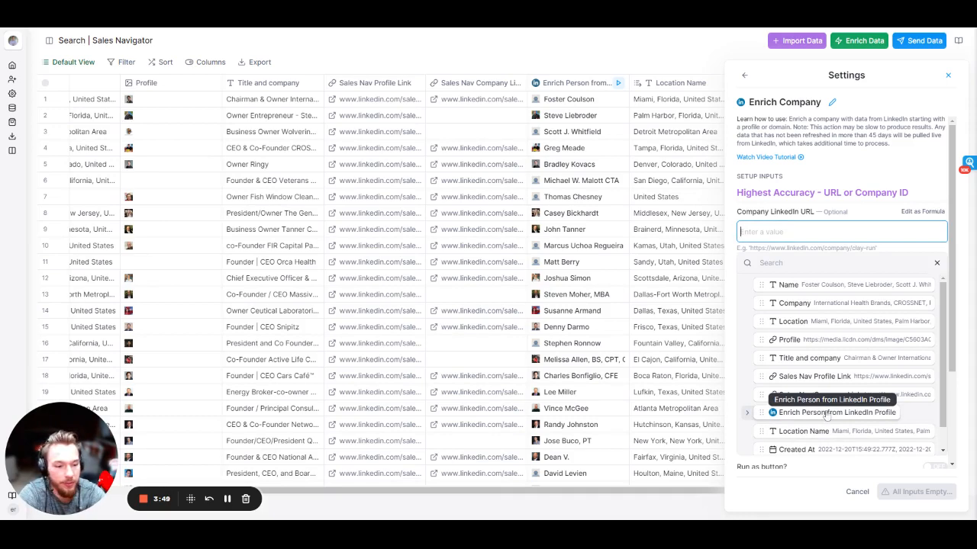
Step: Set the input to Enrich Person > latest_experience > url and save the company enrichment
{"action": "scroll", "scroll_direction": "down", "scroll_amount": 3}
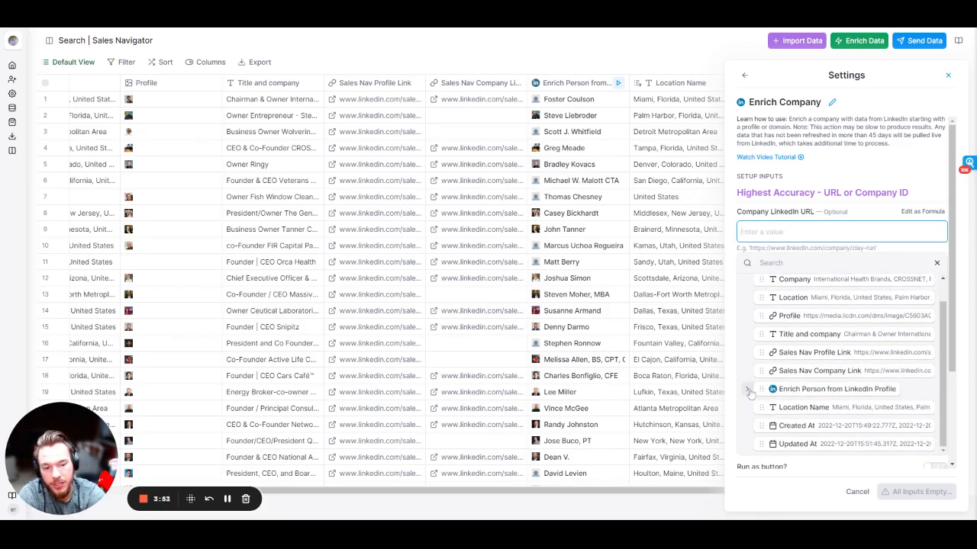
{"action": "left_click", "coordinate": [748, 390]}
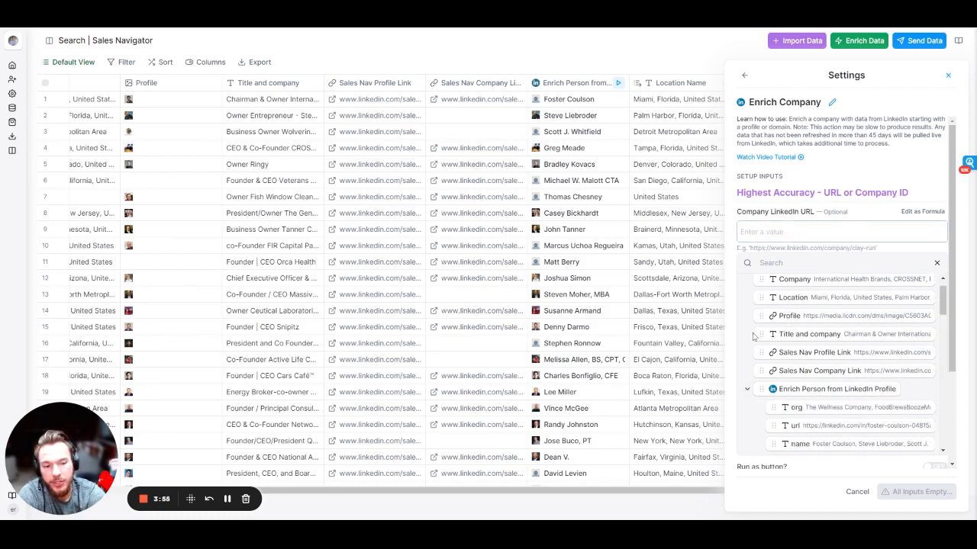
{"action": "scroll", "scroll_direction": "down", "scroll_amount": 3}
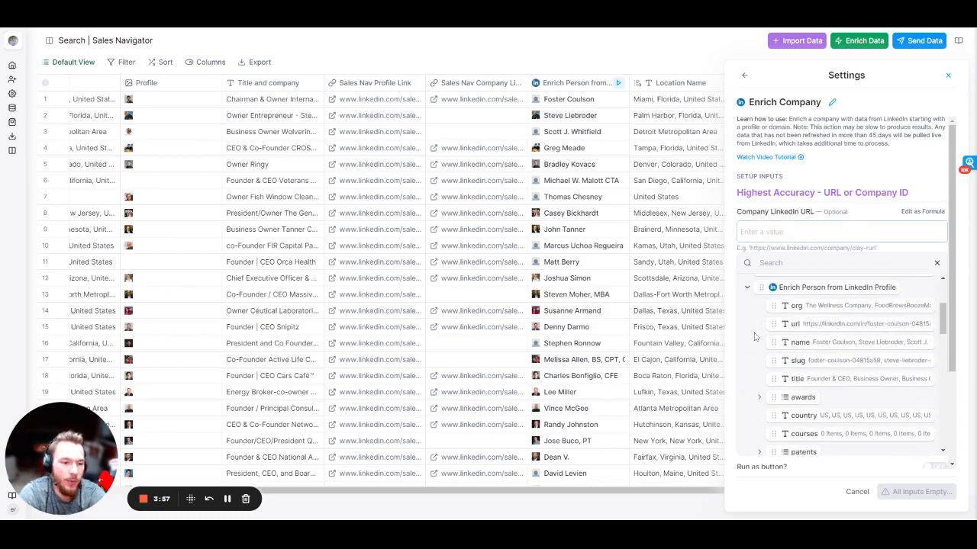
{"action": "scroll", "scroll_direction": "down", "scroll_amount": 3}
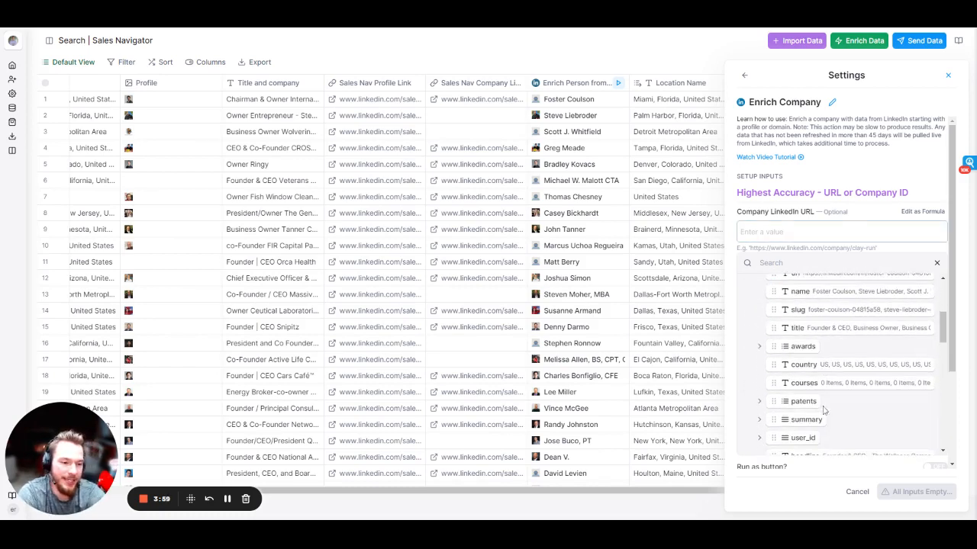
{"action": "scroll", "scroll_direction": "down", "scroll_amount": 3}
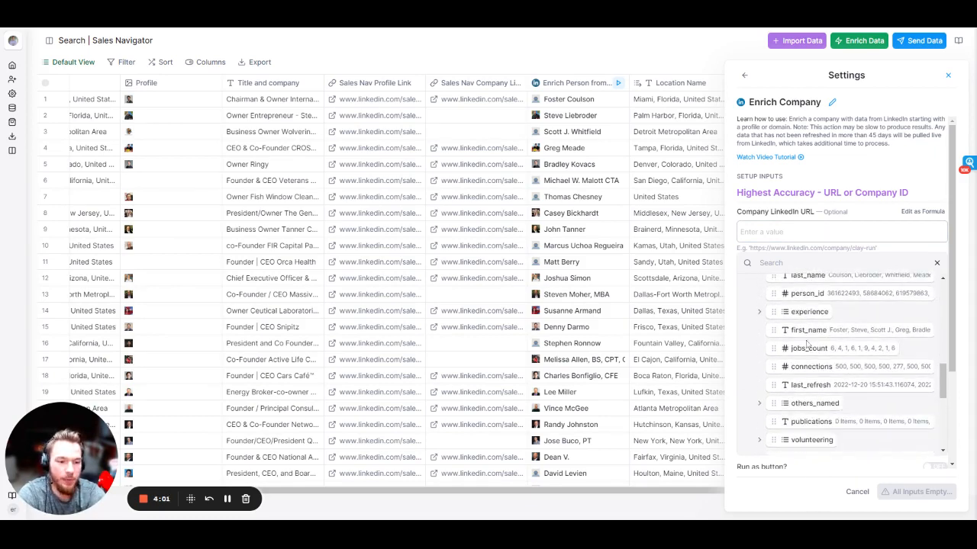
{"action": "scroll", "scroll_direction": "down", "scroll_amount": 3}
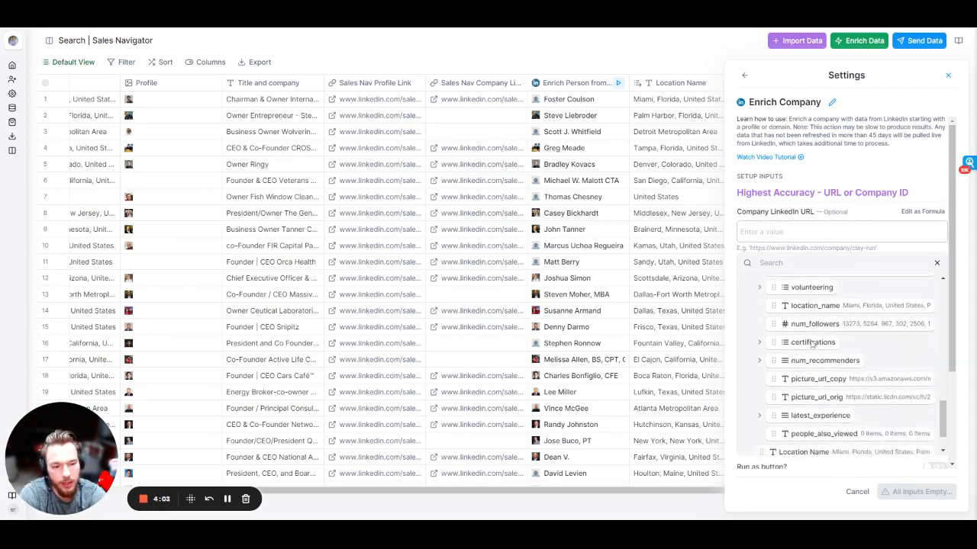
{"action": "scroll", "scroll_direction": "down", "scroll_amount": 3}
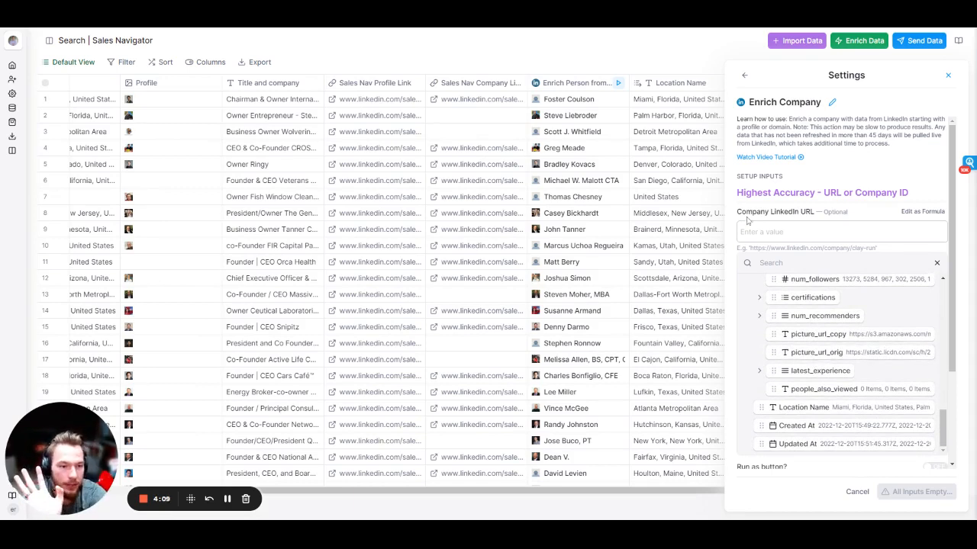
{"action": "double_click", "coordinate": [775, 210]}
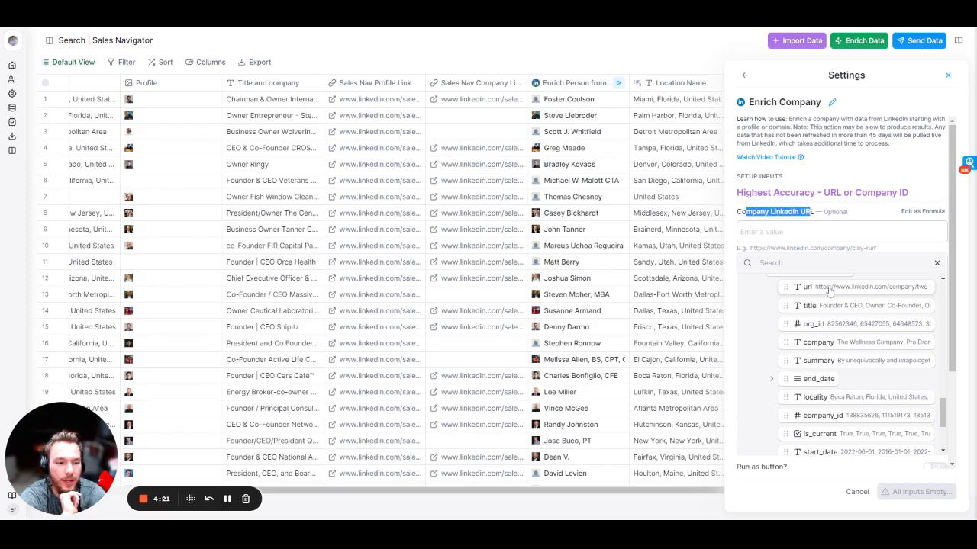
{"action": "left_click", "coordinate": [806, 286]}
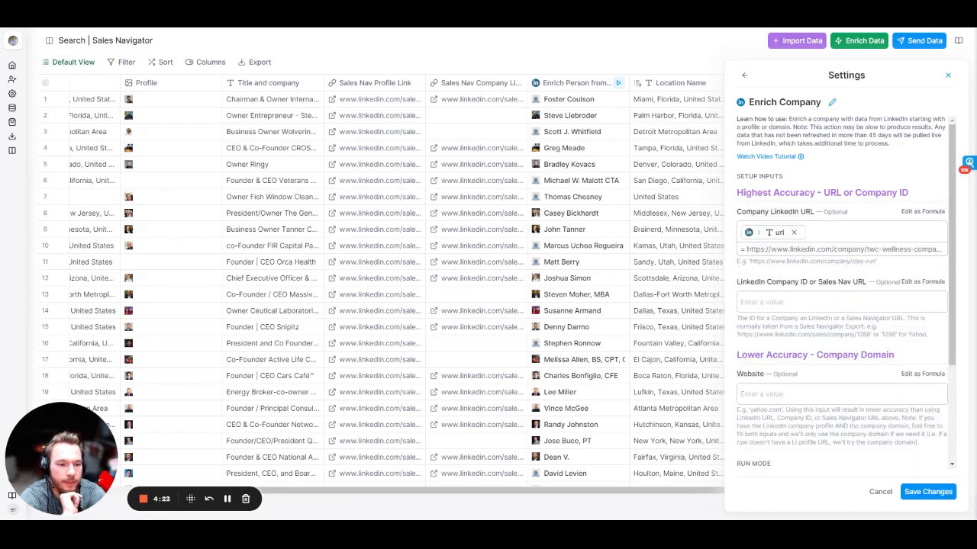
{"action": "left_click", "coordinate": [928, 491]}
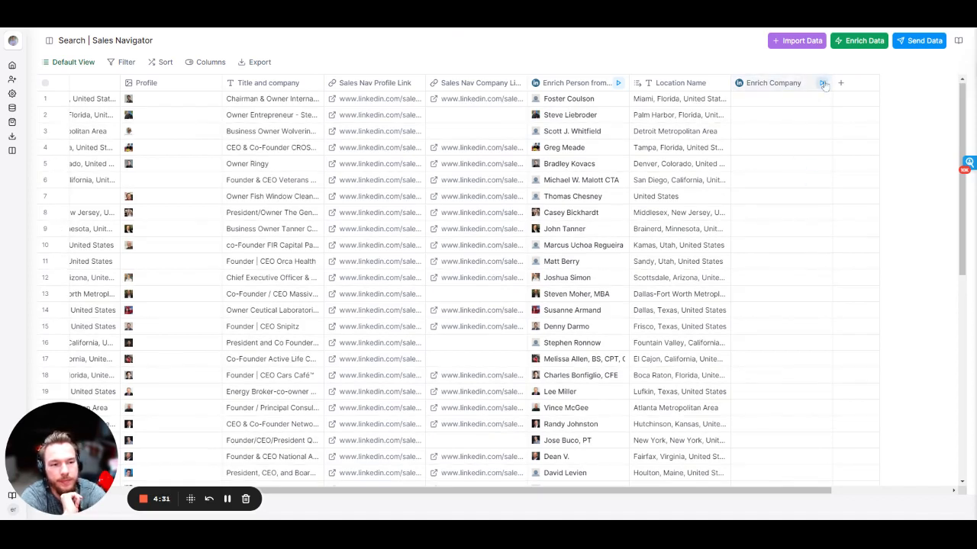
Step: Run the Enrich Company column and inspect Pro Drones Media's domain, size, industry and description
{"action": "left_click", "coordinate": [824, 82]}
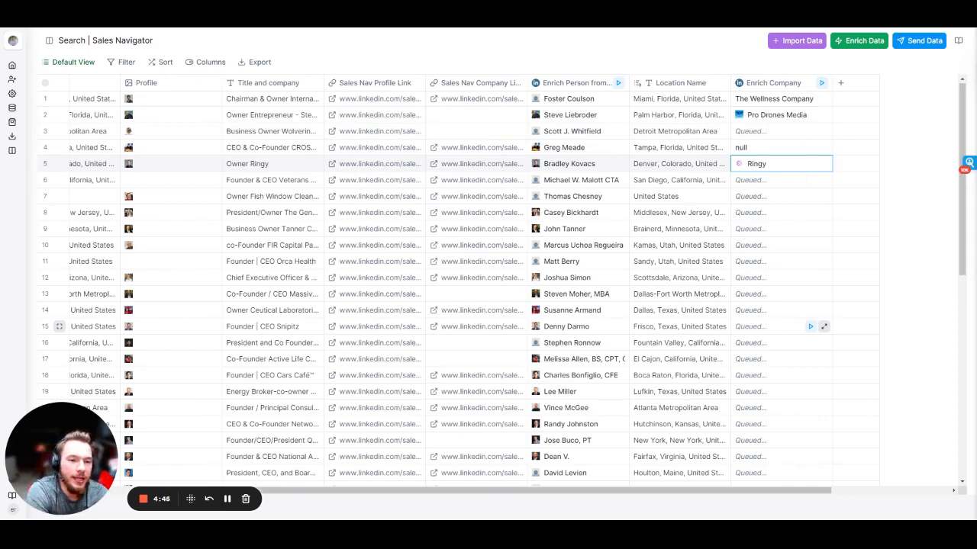
{"action": "left_click", "coordinate": [777, 114]}
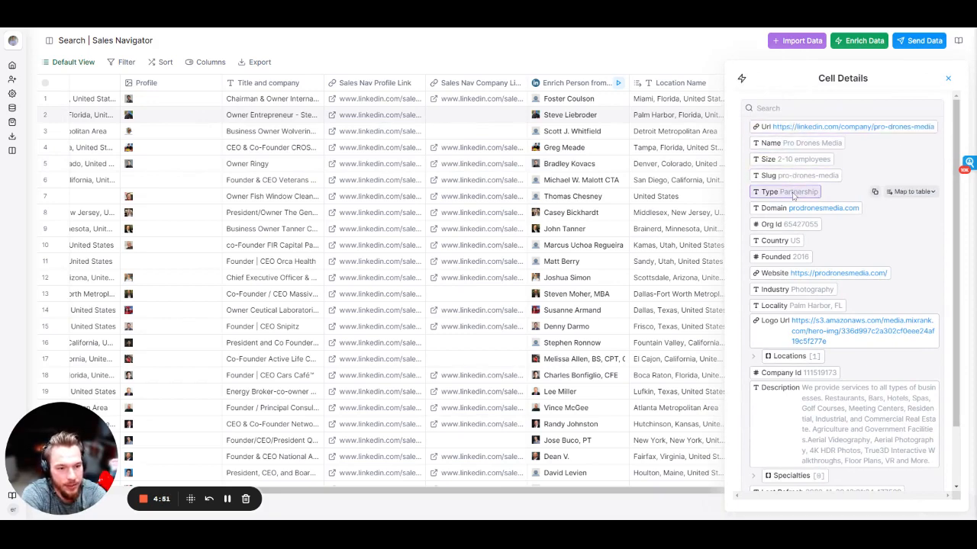
{"action": "mouse_move", "coordinate": [828, 278]}
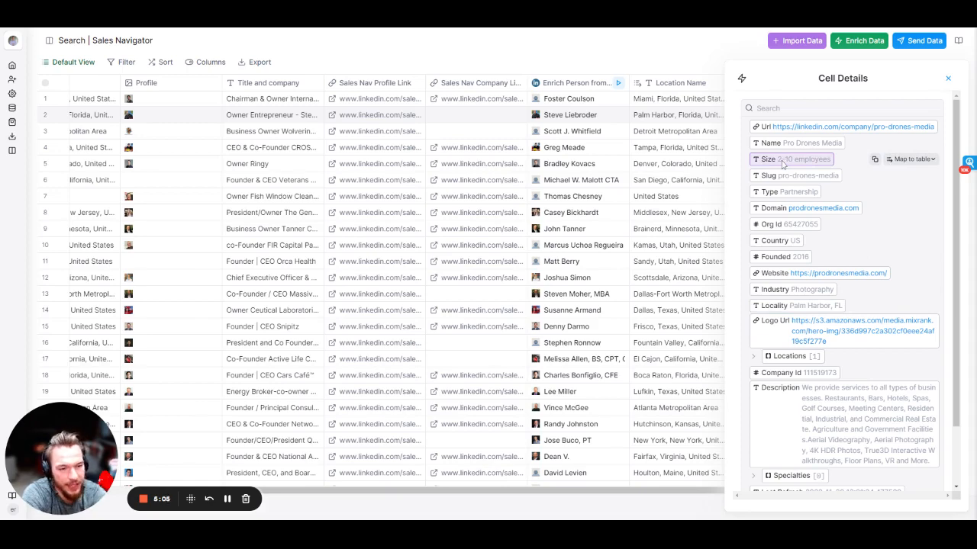
{"action": "scroll", "scroll_direction": "down", "scroll_amount": 3}
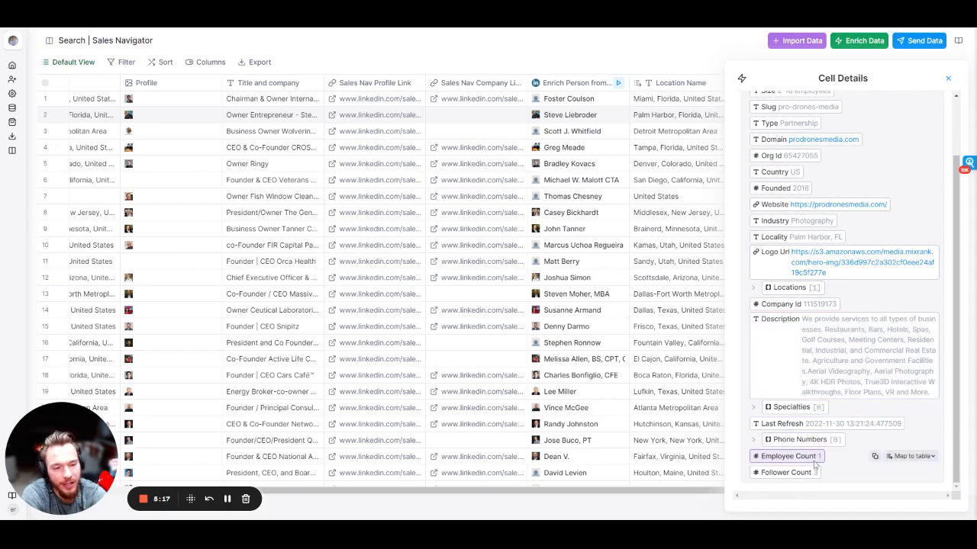
{"action": "scroll", "scroll_direction": "up", "scroll_amount": 3}
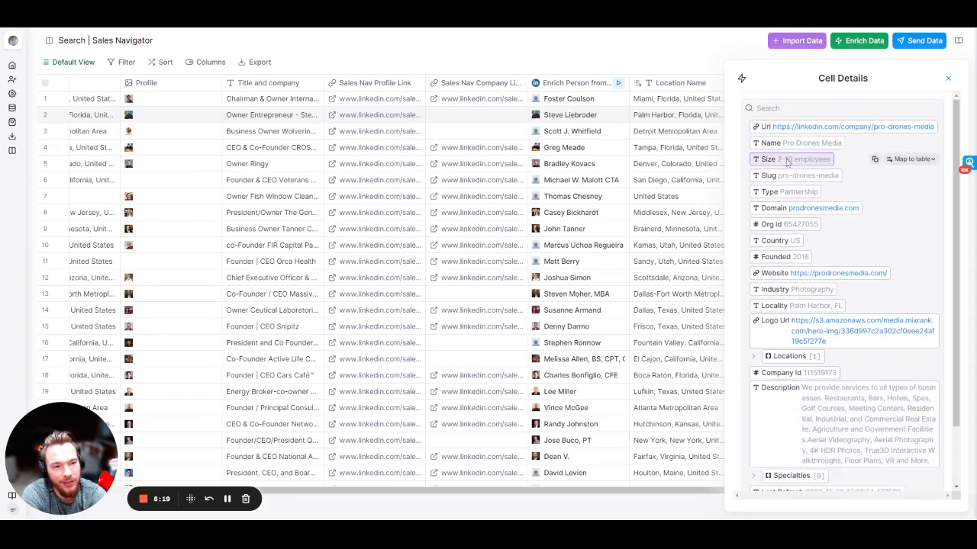
{"action": "scroll", "scroll_direction": "down", "scroll_amount": 3}
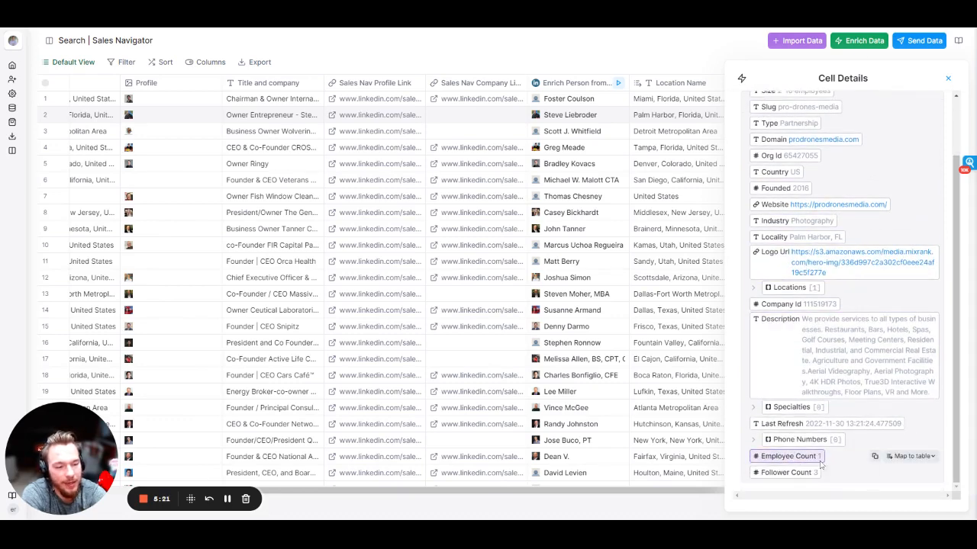
{"action": "scroll", "scroll_direction": "up", "scroll_amount": 3}
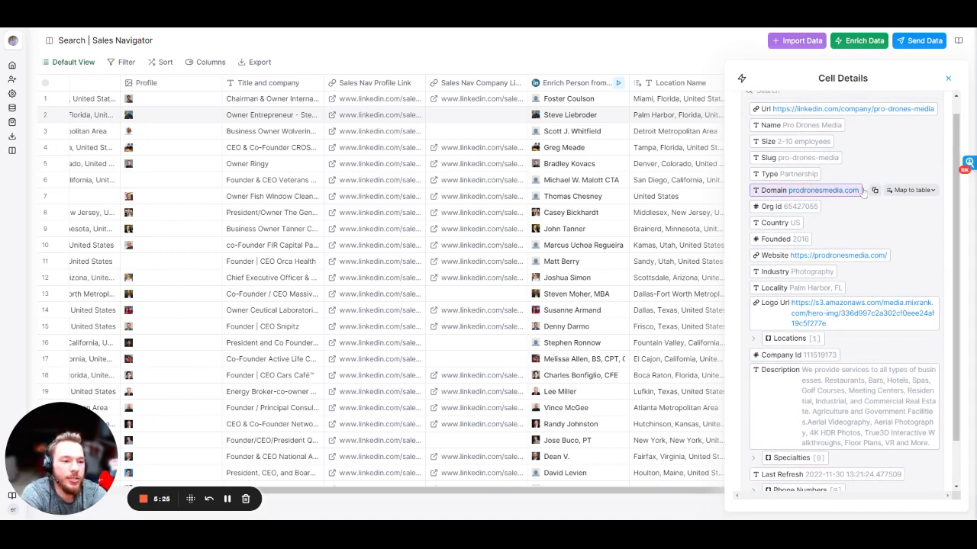
Step: Map the enriched company's domain into a new Domain column and return to the Enrich Data catalogue
{"action": "left_click", "coordinate": [910, 189]}
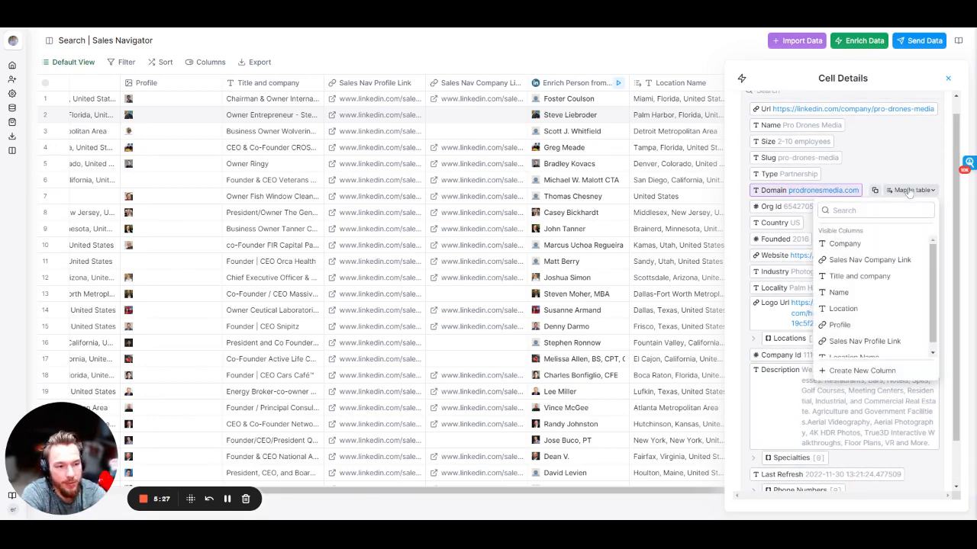
{"action": "left_click", "coordinate": [863, 371]}
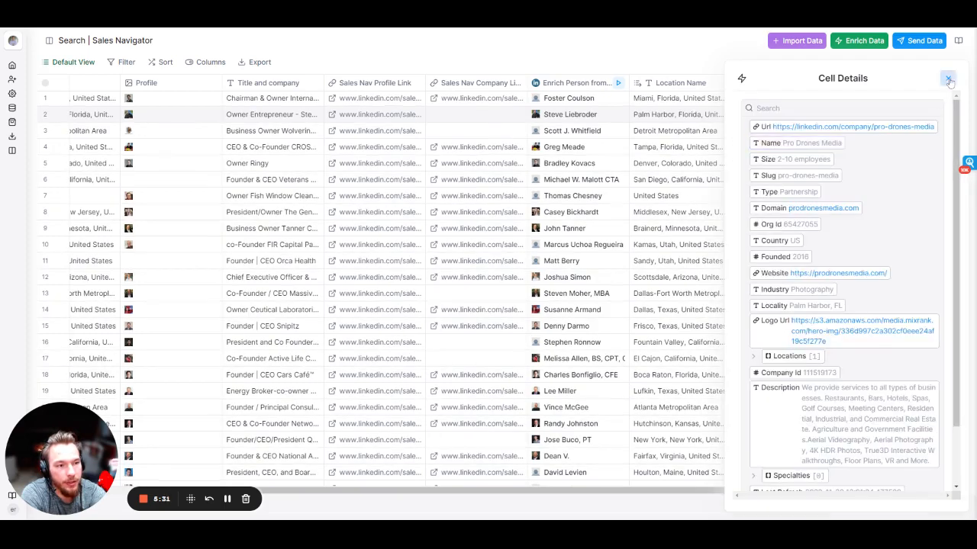
{"action": "left_click", "coordinate": [949, 79]}
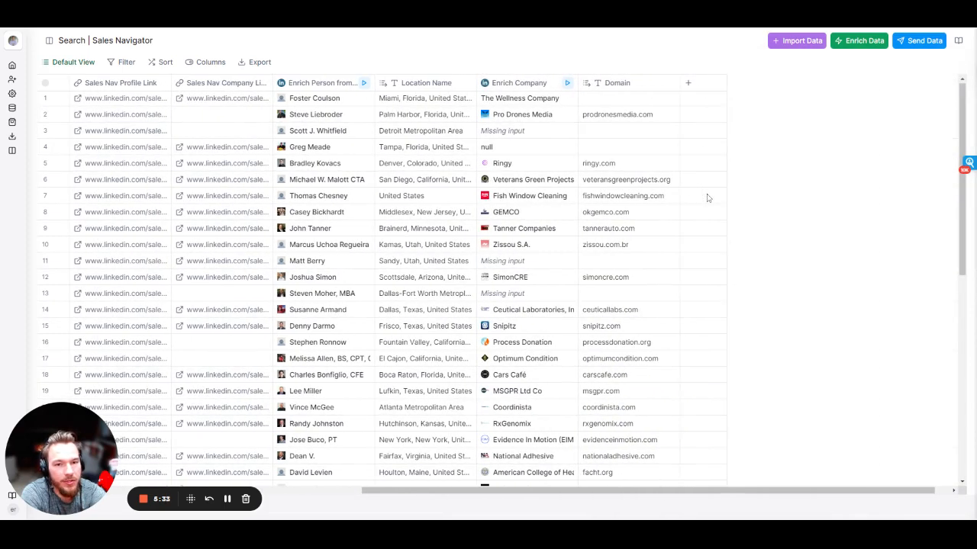
{"action": "mouse_move", "coordinate": [308, 104]}
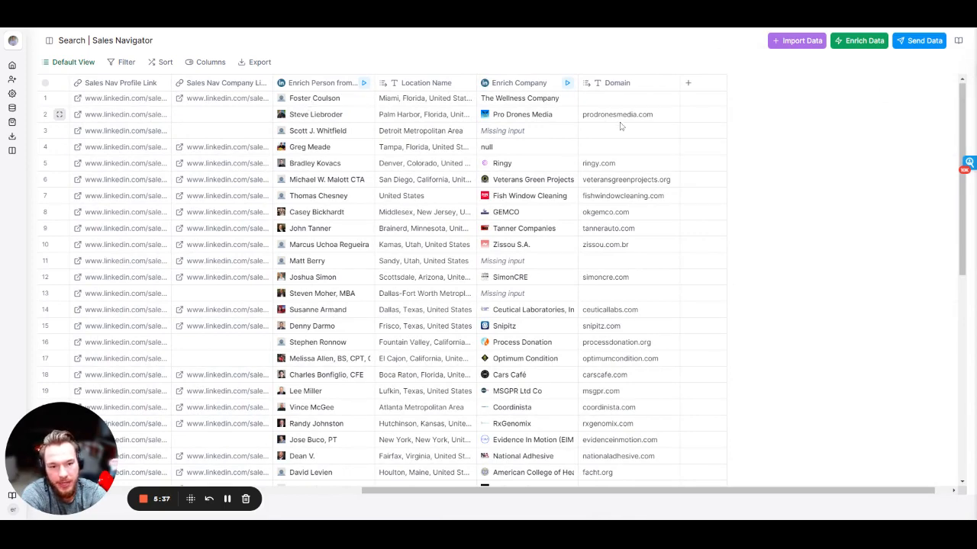
{"action": "left_click", "coordinate": [859, 40]}
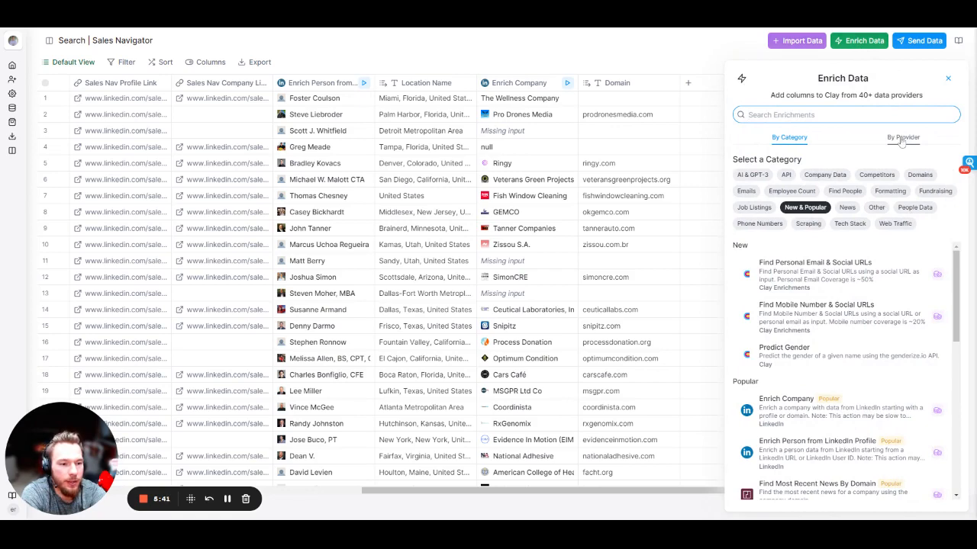
Step: Add a Find Work Email enrichment using the Name column as full name and Domain as company domain
{"action": "left_click", "coordinate": [904, 137]}
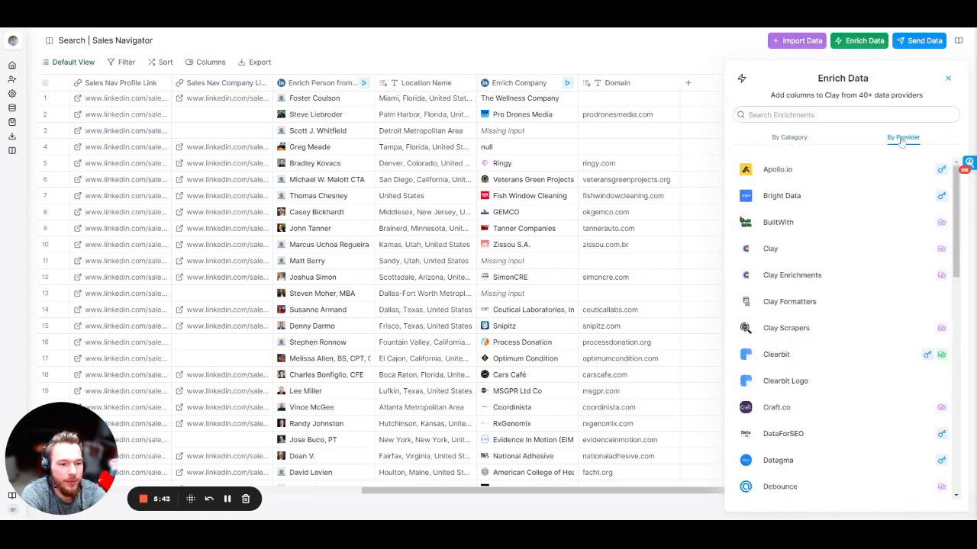
{"action": "left_click", "coordinate": [769, 247]}
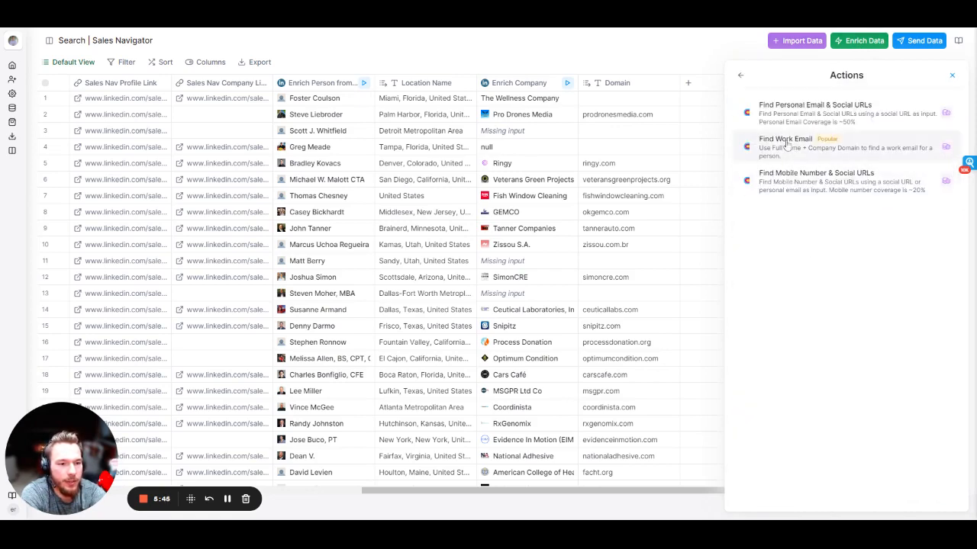
{"action": "left_click", "coordinate": [785, 144]}
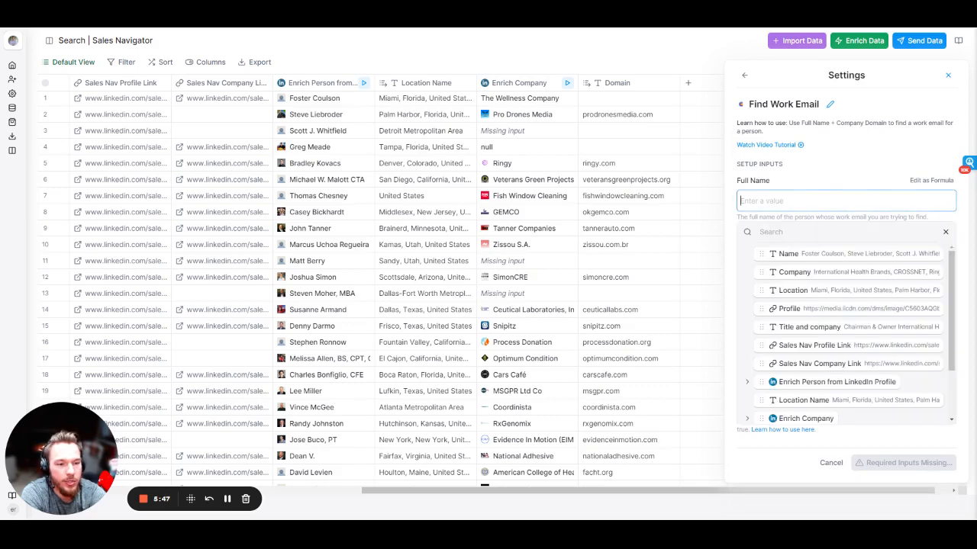
{"action": "left_click", "coordinate": [787, 253]}
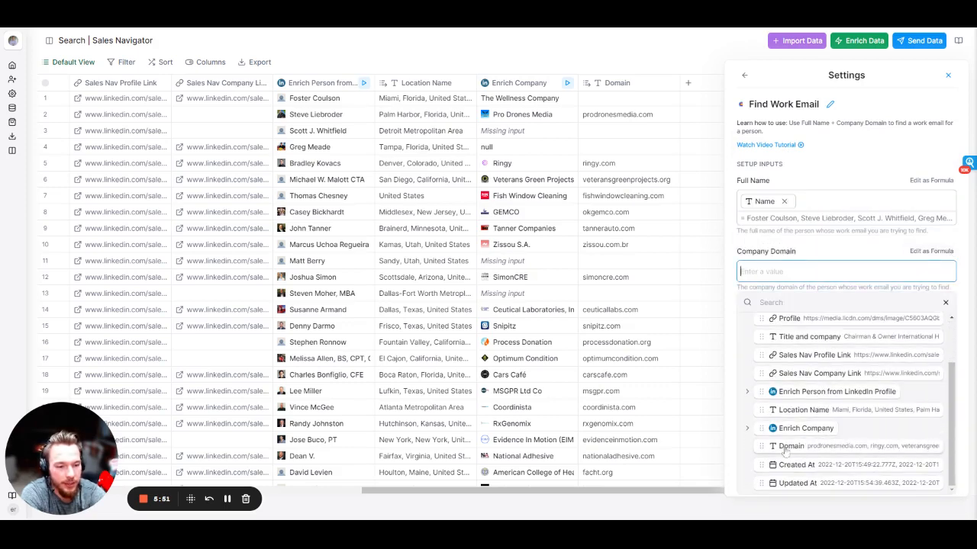
{"action": "left_click", "coordinate": [790, 446]}
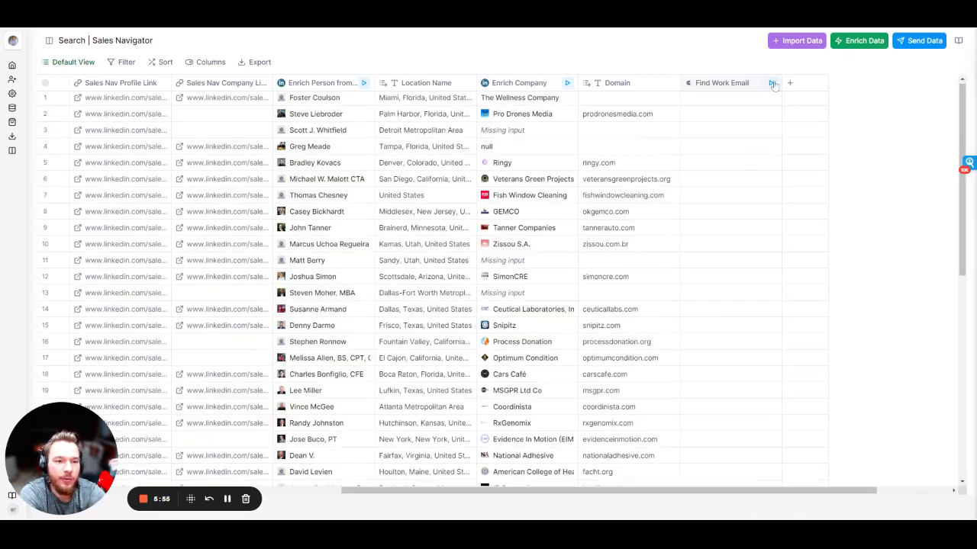
Step: Run Find Work Email on the rows and map a found address into its own Email column
{"action": "left_click", "coordinate": [771, 82]}
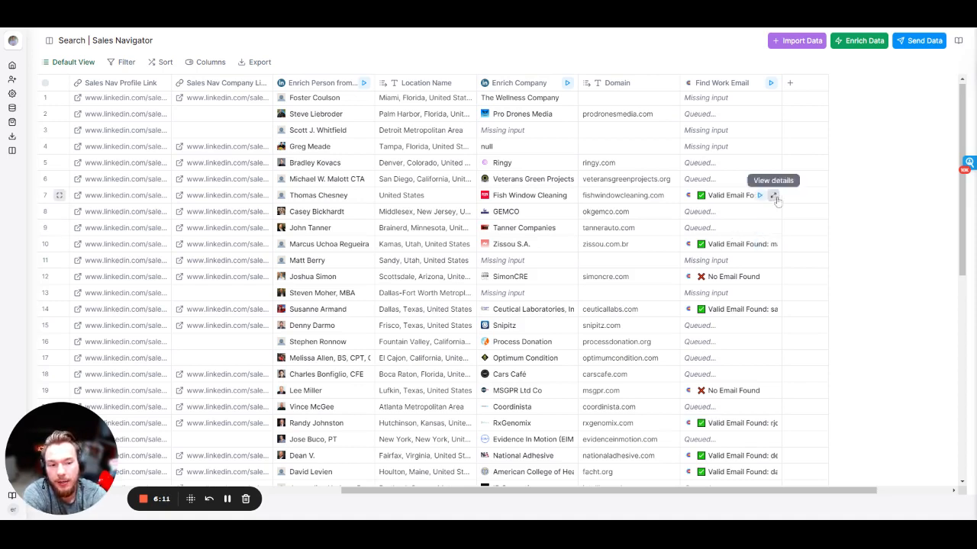
{"action": "left_click", "coordinate": [772, 195]}
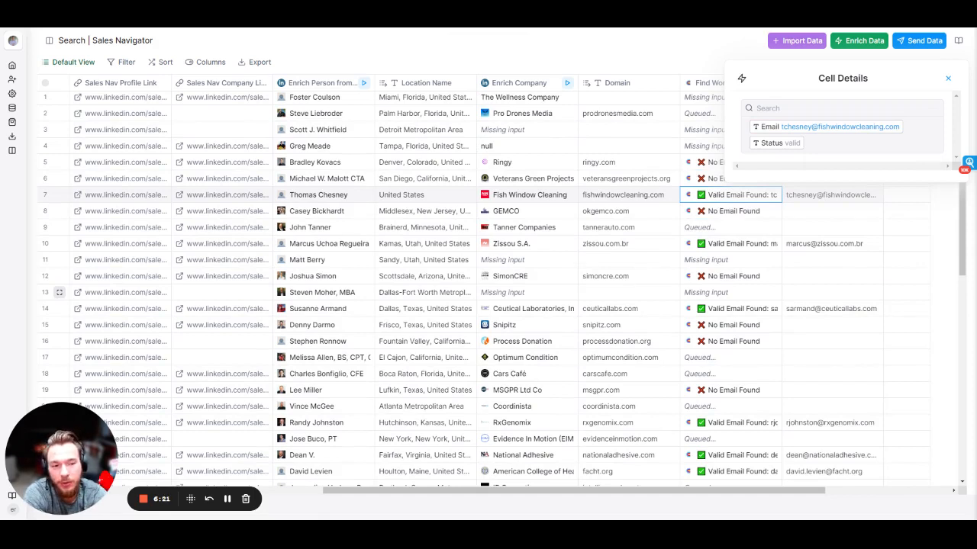
{"action": "left_click", "coordinate": [948, 78]}
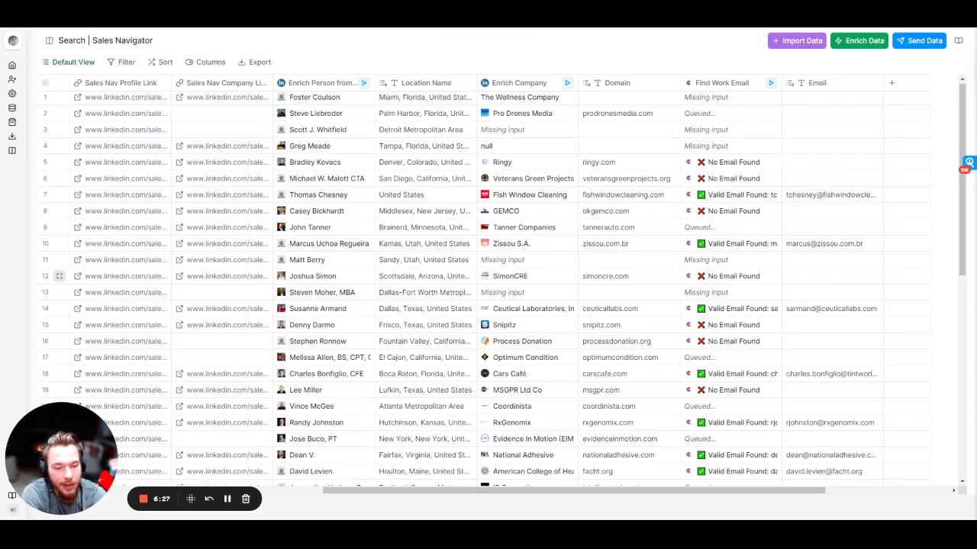
{"action": "mouse_move", "coordinate": [925, 40]}
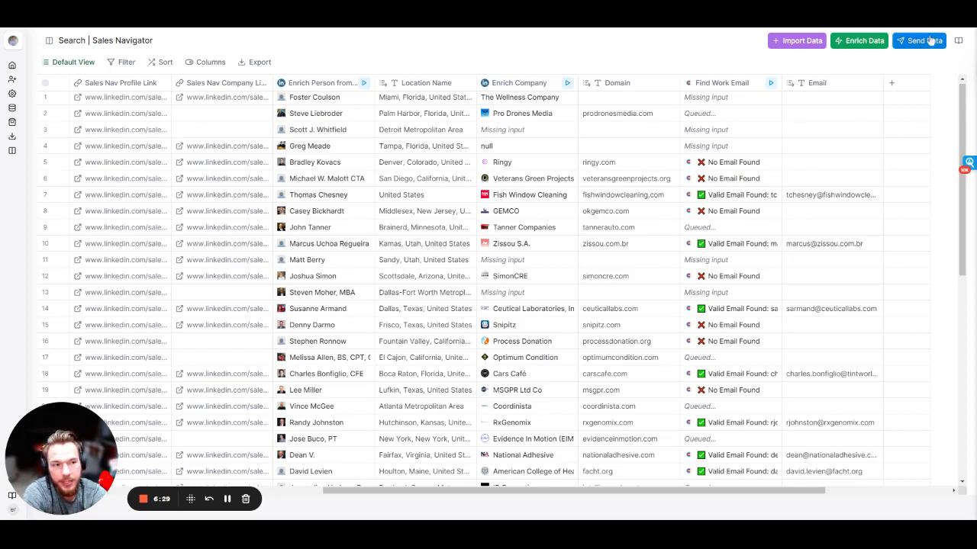
Step: Choose Instantly's Add Lead to Campaign destination with Email supplied by the found work email
{"action": "left_click", "coordinate": [919, 40]}
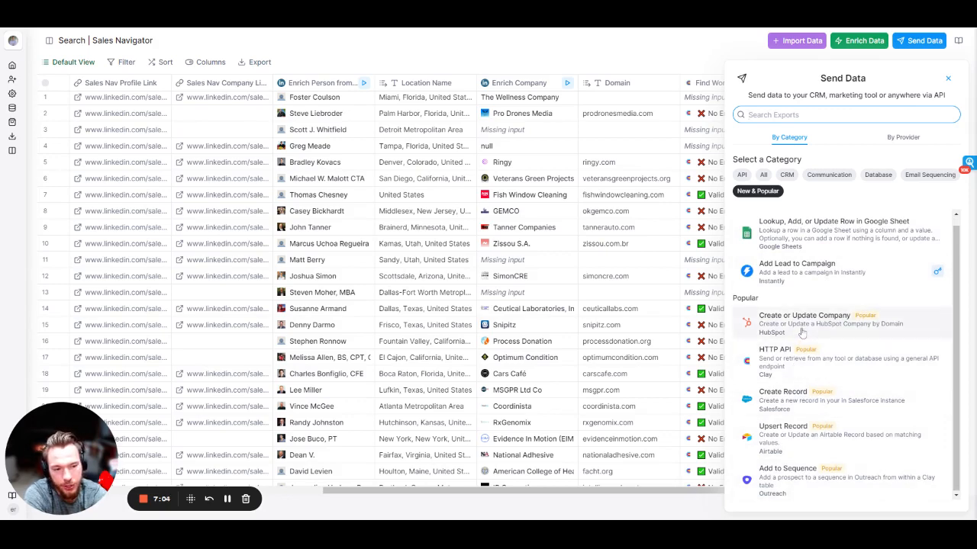
{"action": "mouse_move", "coordinate": [809, 272]}
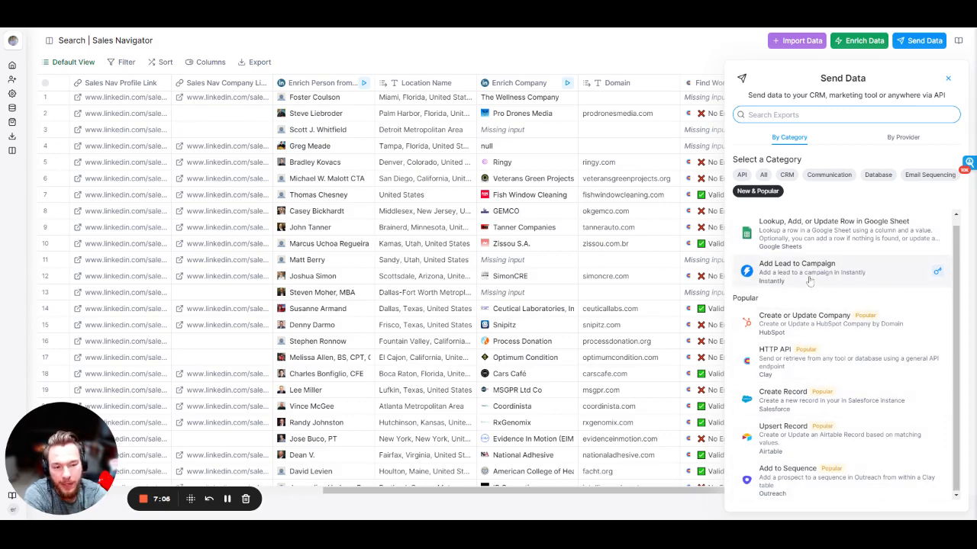
{"action": "left_click", "coordinate": [796, 271]}
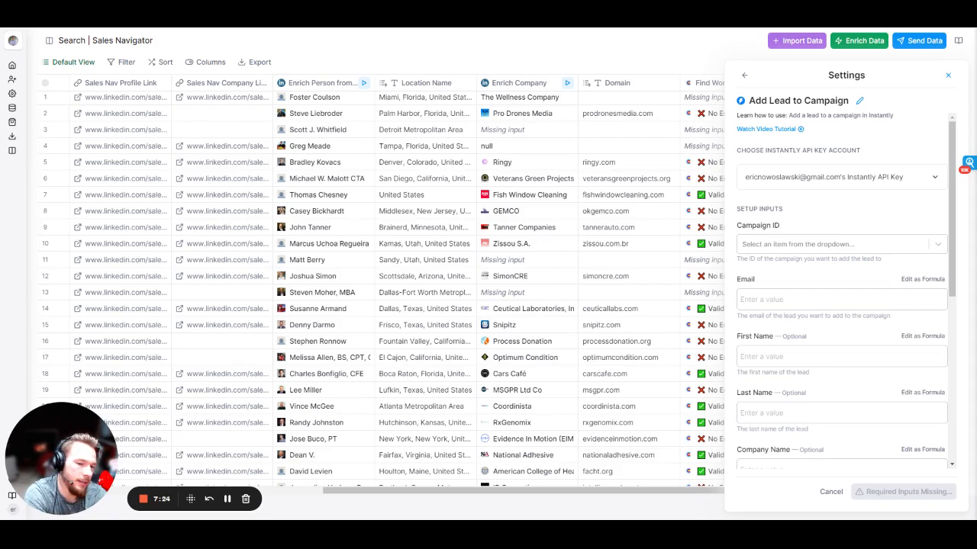
{"action": "left_click", "coordinate": [839, 300]}
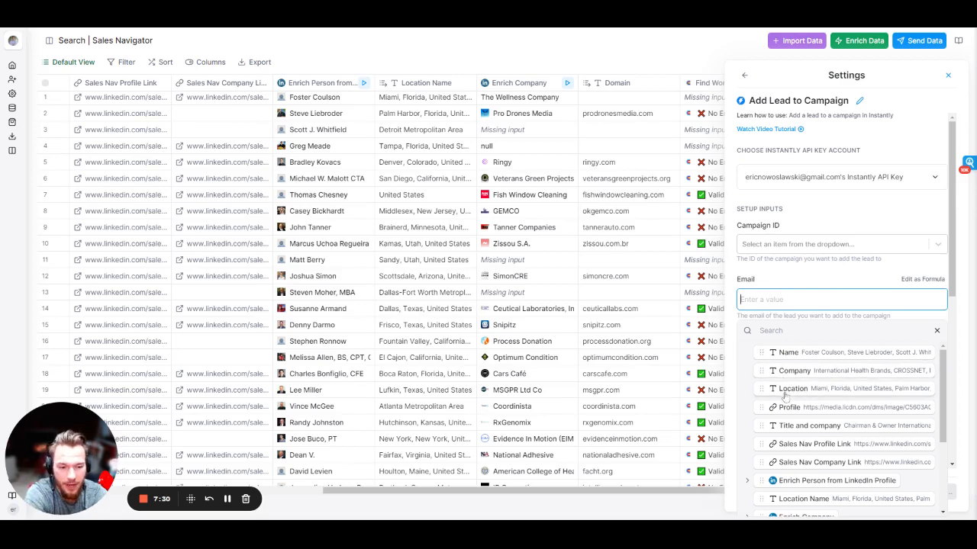
{"action": "scroll", "scroll_direction": "down", "scroll_amount": 3}
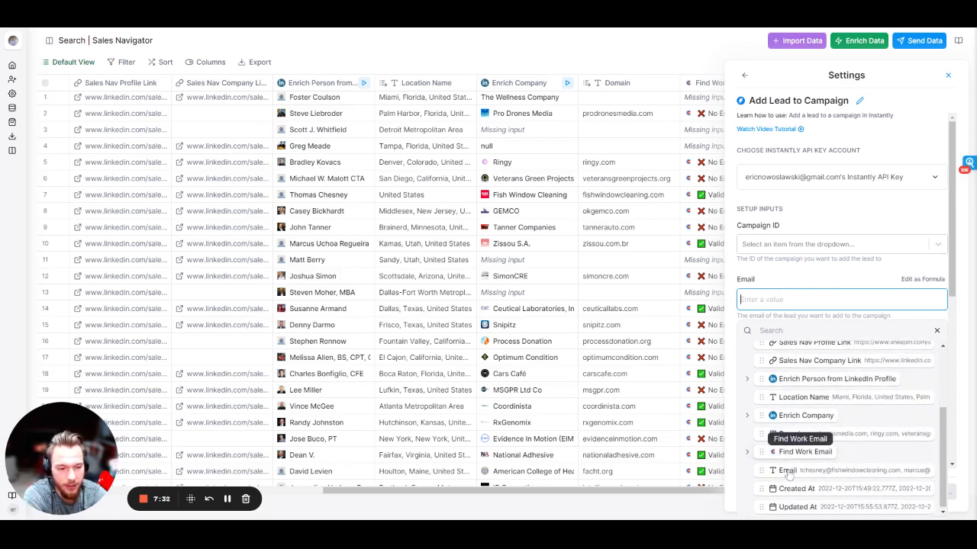
{"action": "left_click", "coordinate": [787, 470]}
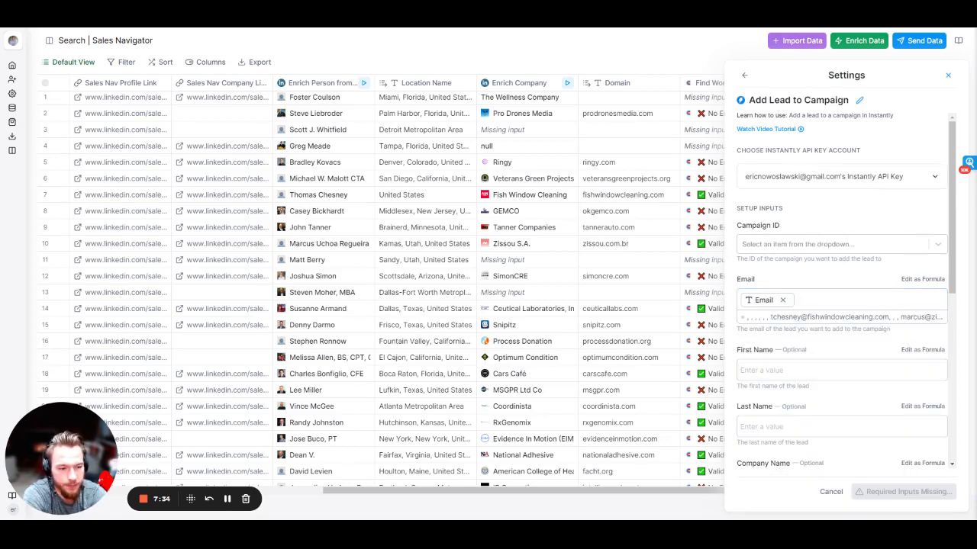
Step: Map First Name to the first_name field and review the remaining campaign settings
{"action": "left_click", "coordinate": [839, 370]}
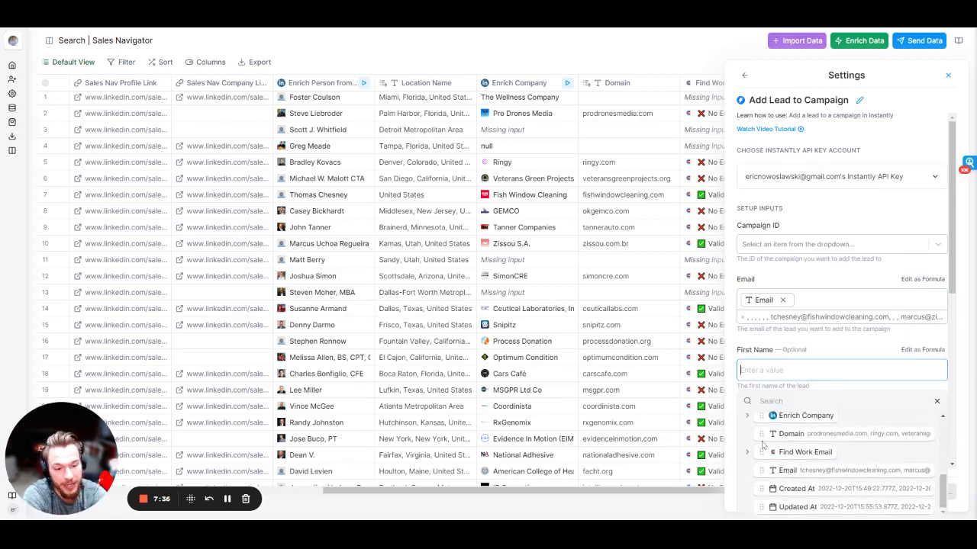
{"action": "scroll", "scroll_direction": "down", "scroll_amount": 3}
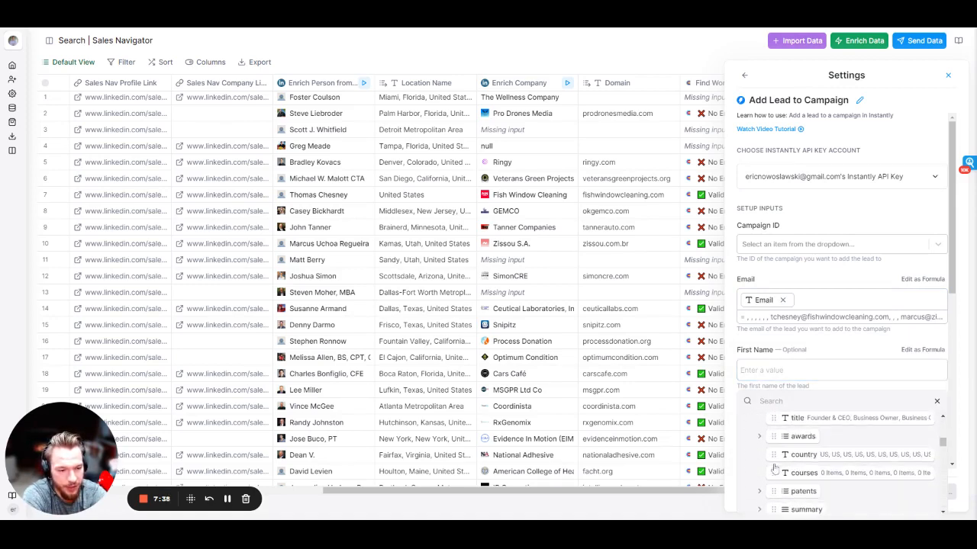
{"action": "scroll", "scroll_direction": "down", "scroll_amount": 3}
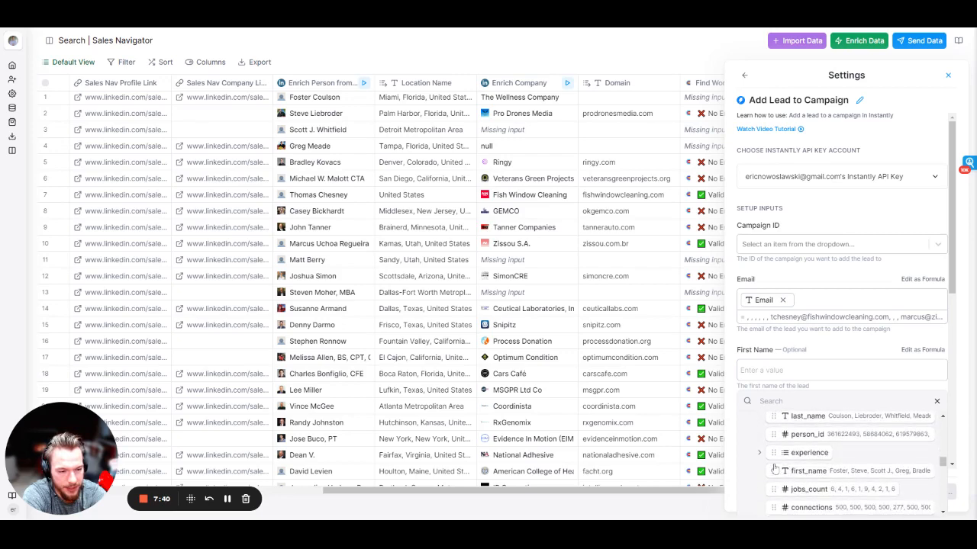
{"action": "left_click", "coordinate": [807, 470]}
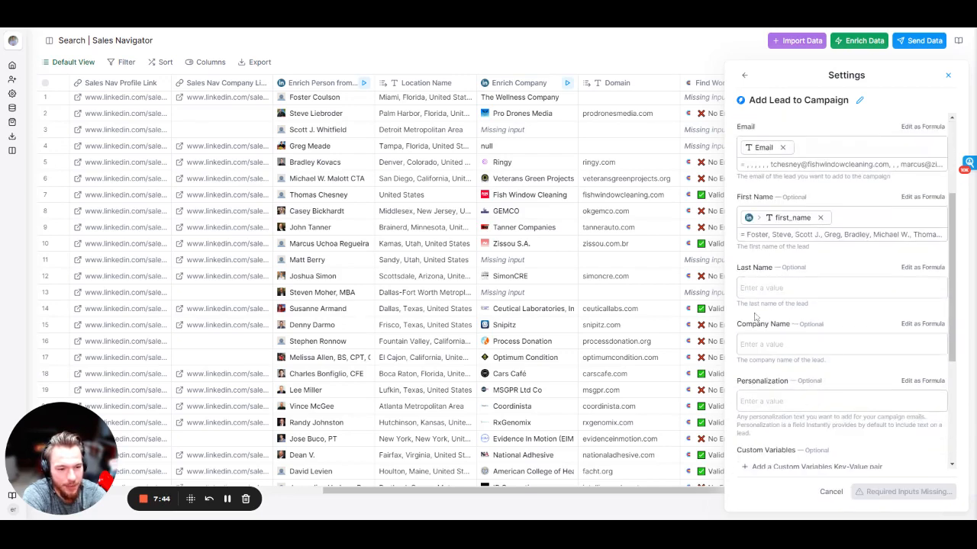
{"action": "scroll", "scroll_direction": "down", "scroll_amount": 3}
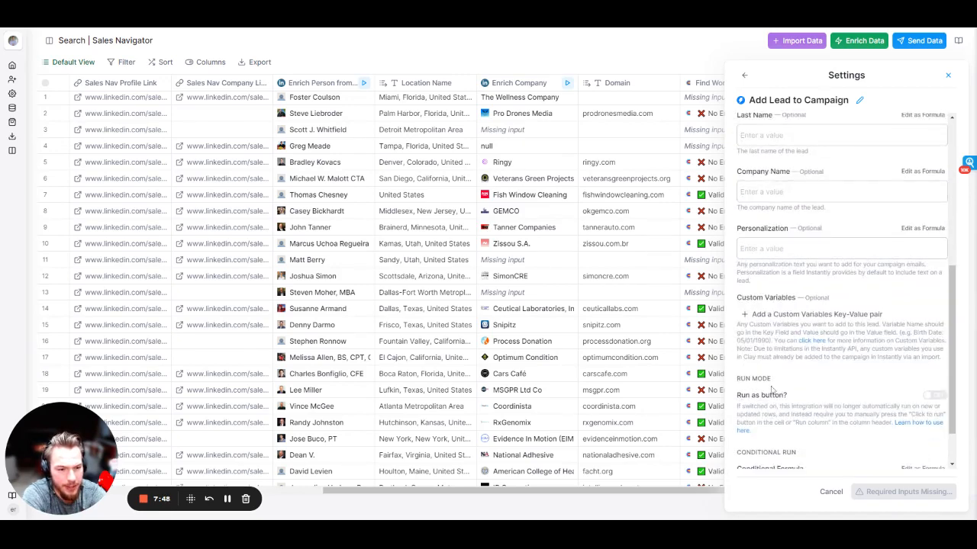
{"action": "scroll", "scroll_direction": "up", "scroll_amount": 3}
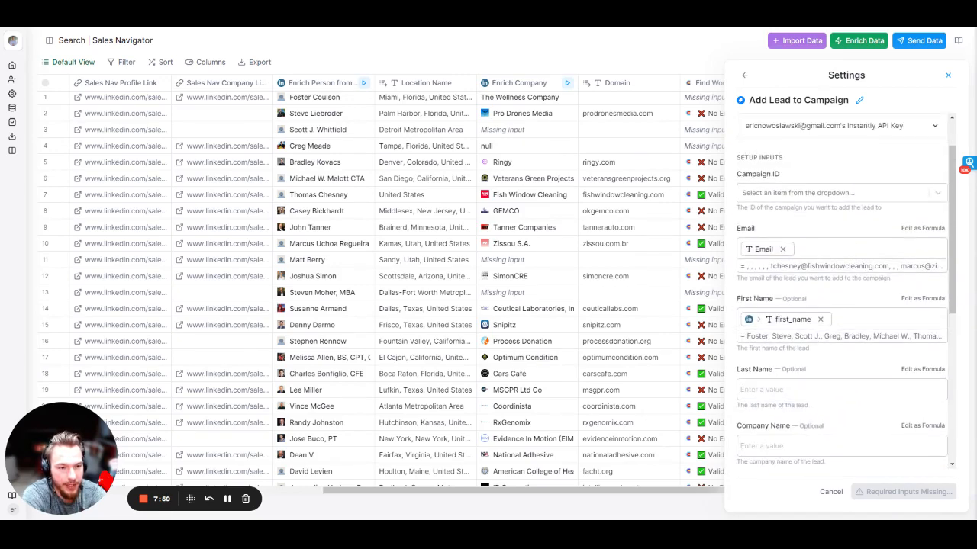
{"action": "scroll", "scroll_direction": "down", "scroll_amount": 3}
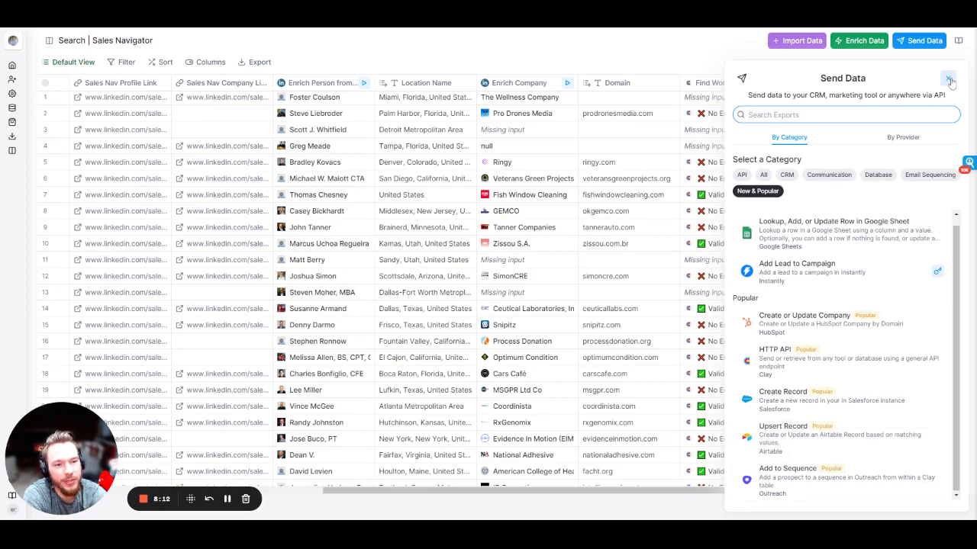
Step: Close the Send Data panel to show the full enriched leads table
{"action": "left_click", "coordinate": [949, 79]}
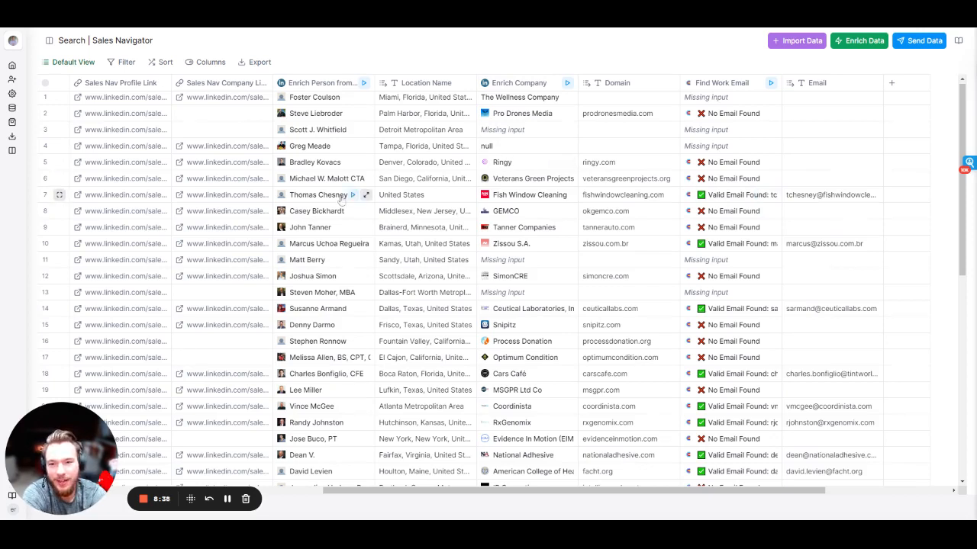
{"action": "mouse_move", "coordinate": [365, 226]}
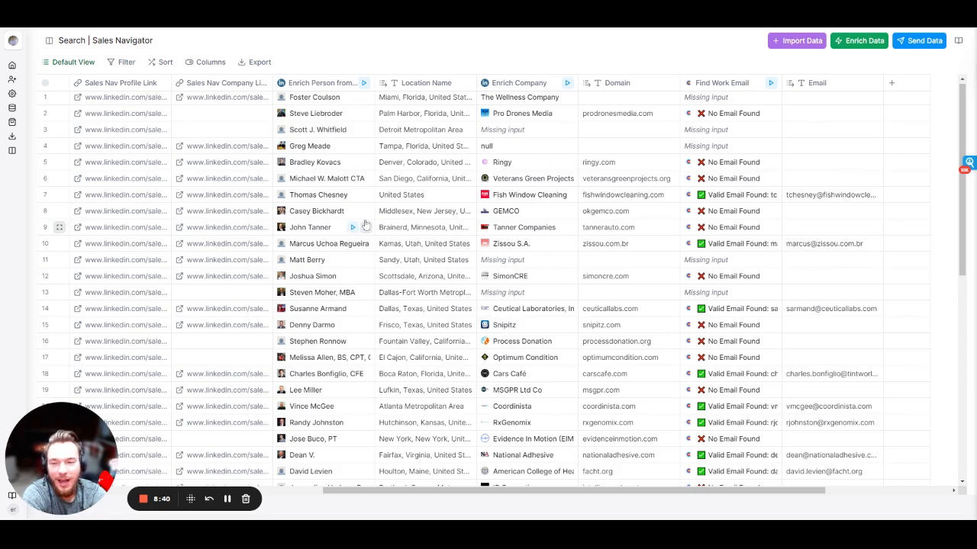